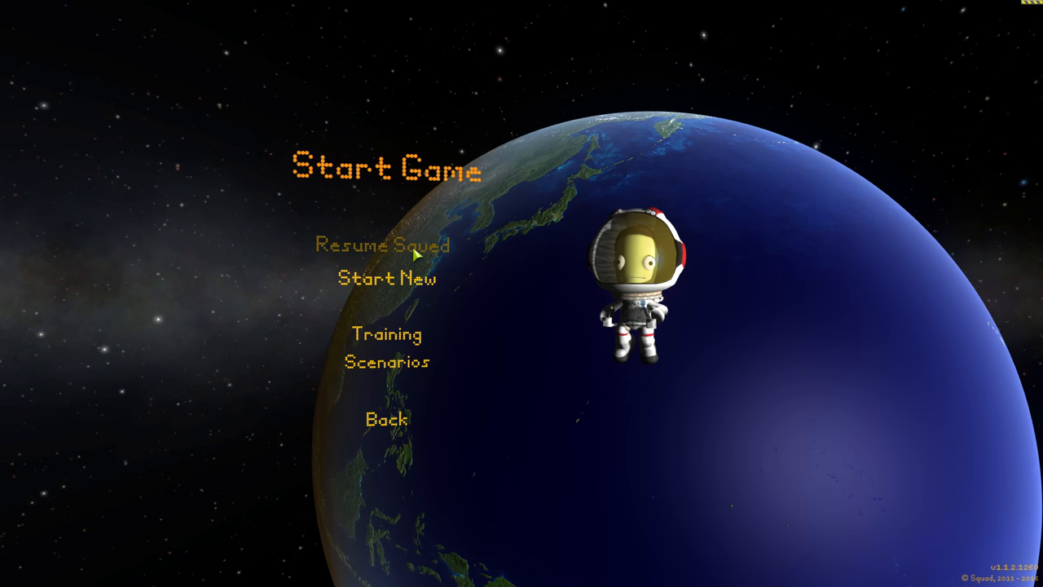
# Resume the saved career game from the Start Game menu.
pyautogui.click(382, 245)
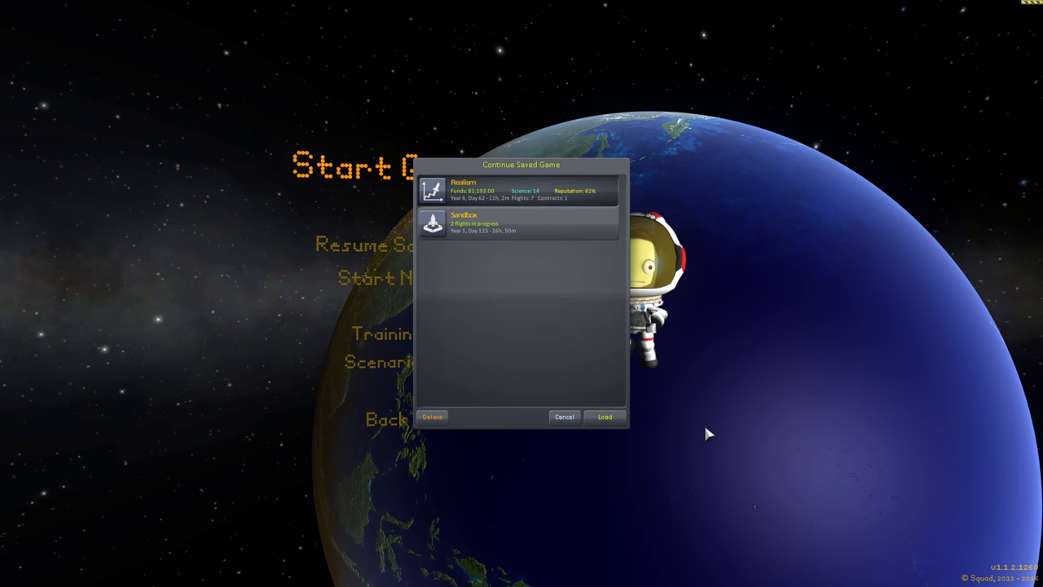
pyautogui.click(603, 418)
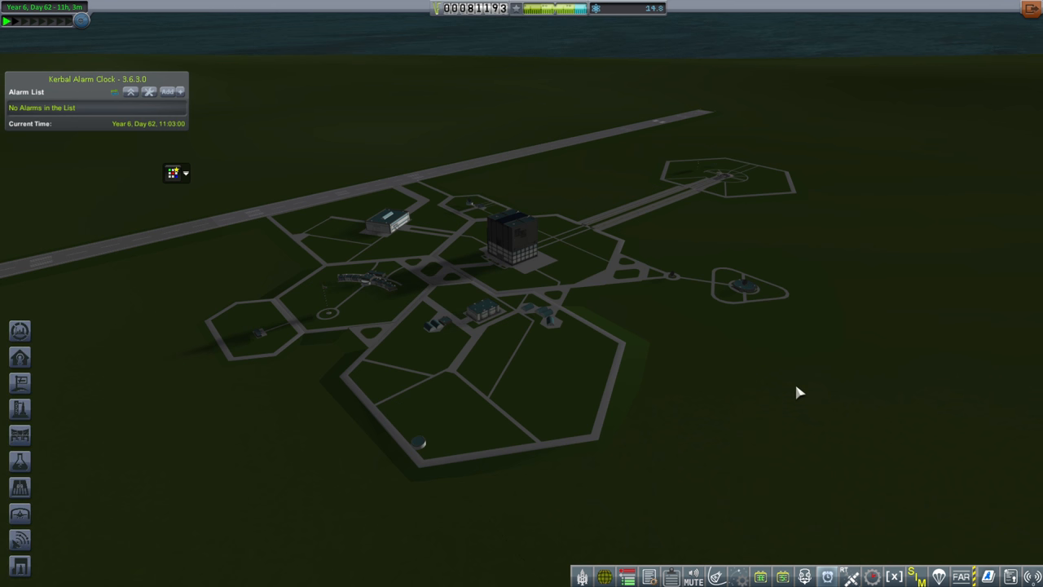
pyautogui.moveTo(537, 258)
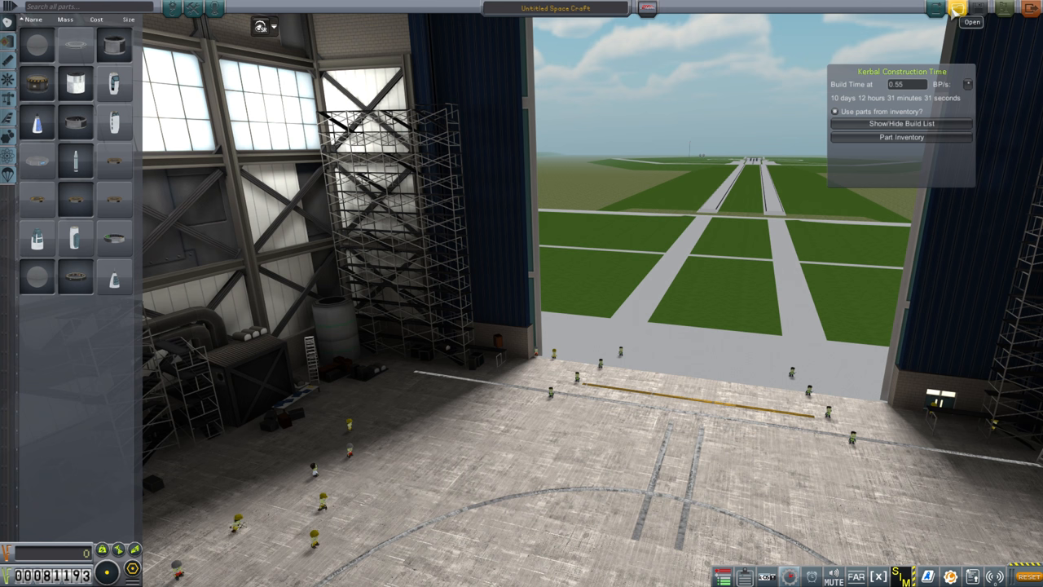
# Load the saved RT ComSat craft design into the VAB.
pyautogui.click(956, 10)
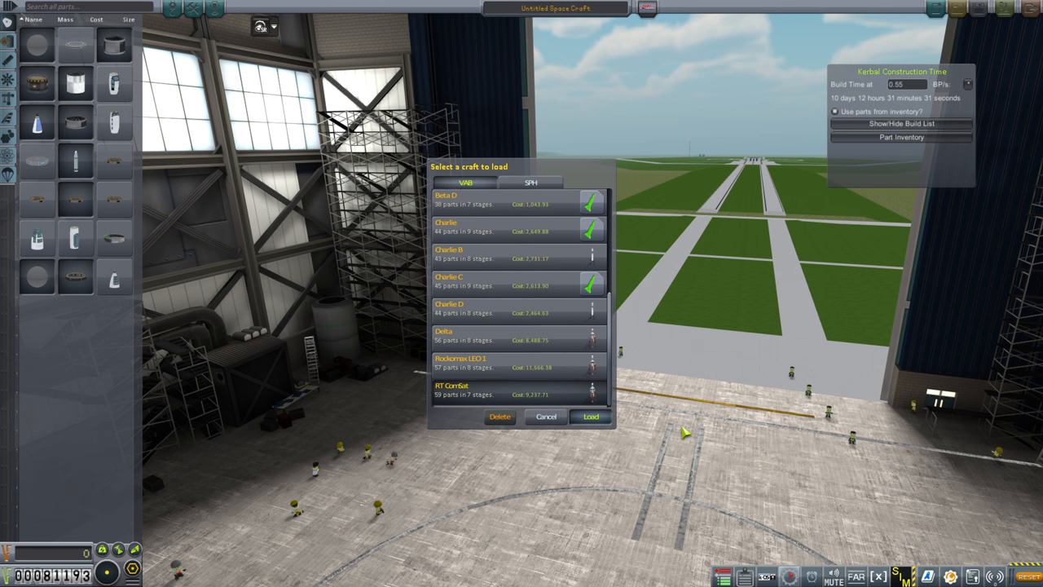
pyautogui.click(590, 417)
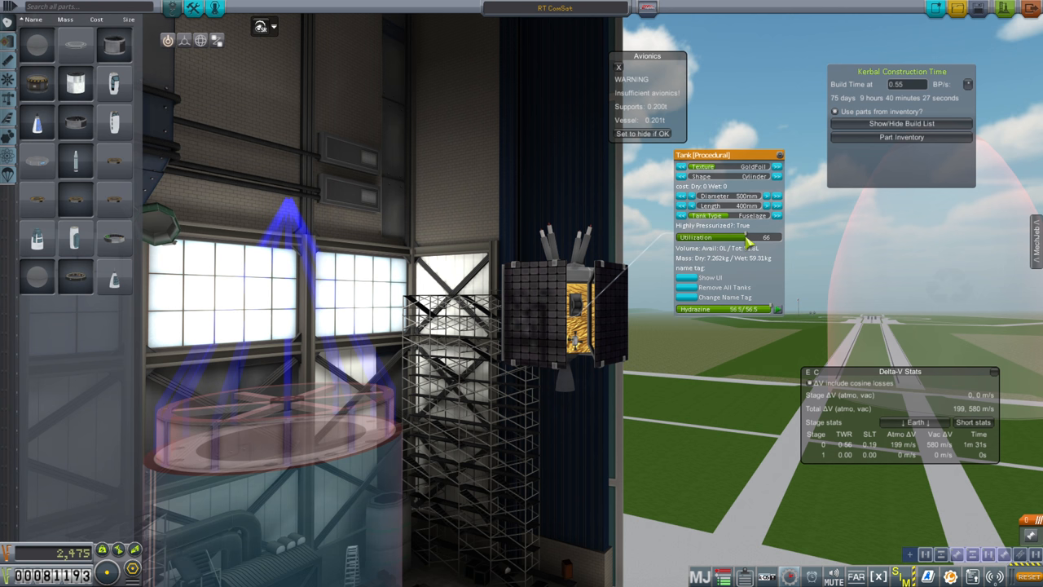
# Add the RT ComSat rocket to the KCT build list and leave the VAB.
pyautogui.moveTo(744, 236); pyautogui.dragTo(734, 236)
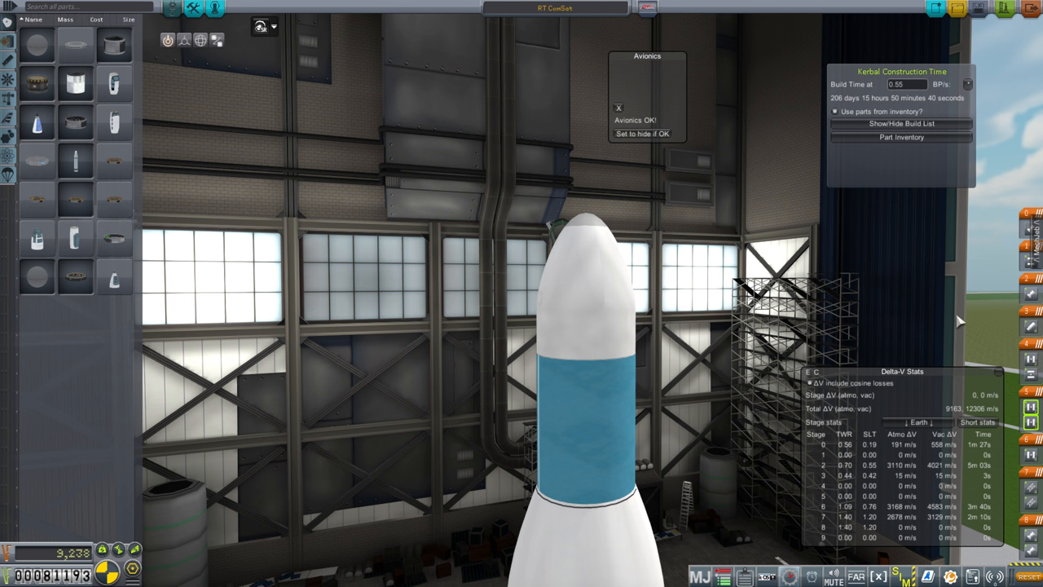
pyautogui.moveTo(953, 308)
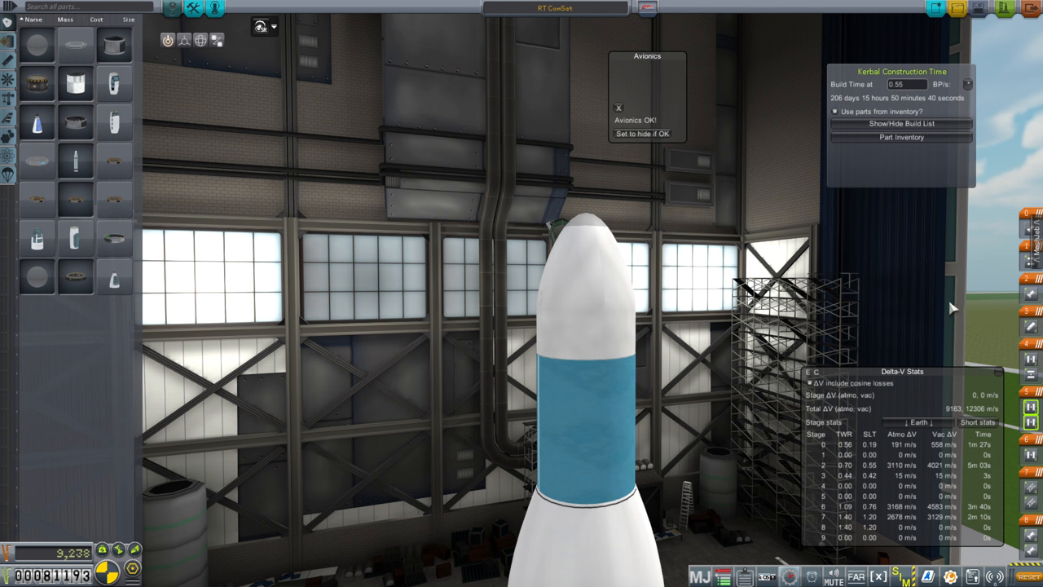
pyautogui.moveTo(978, 9)
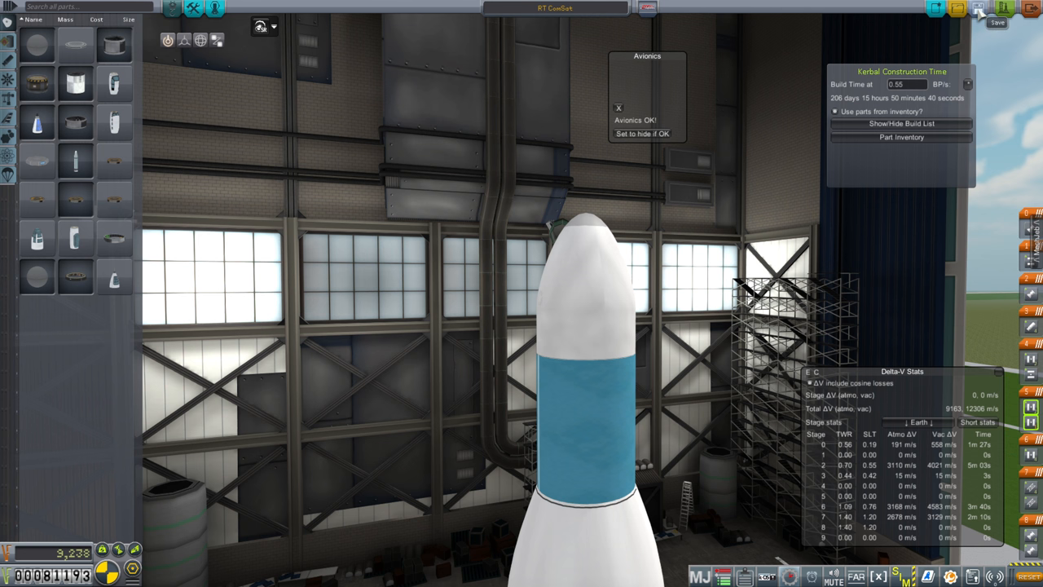
pyautogui.click(1001, 10)
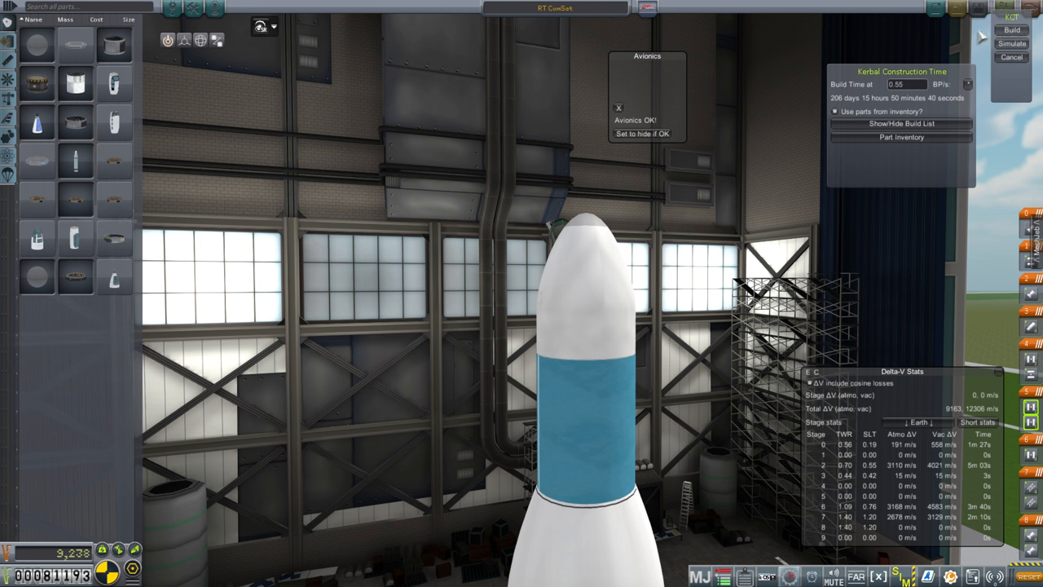
pyautogui.click(1011, 29)
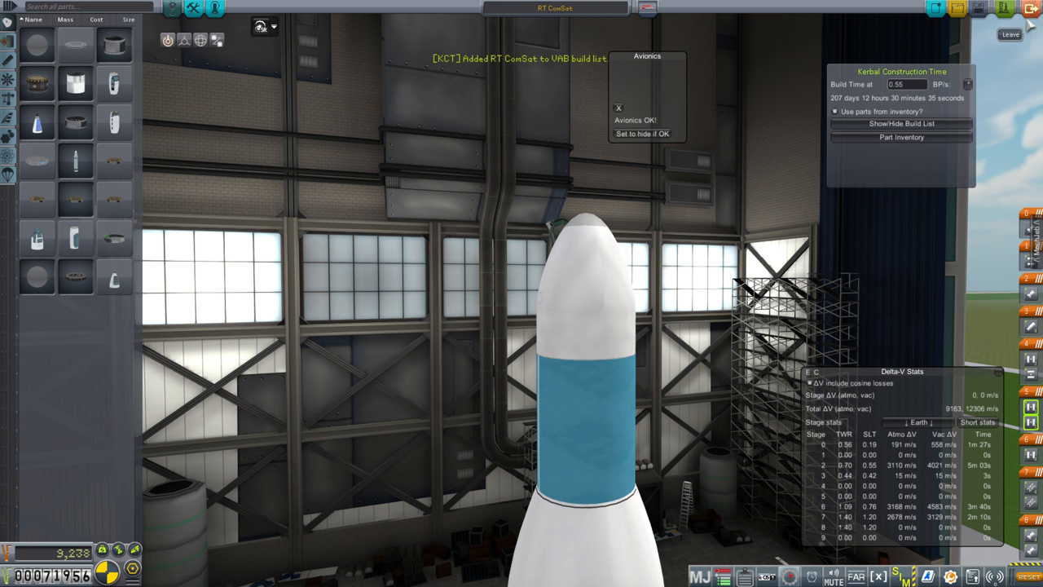
pyautogui.click(1011, 34)
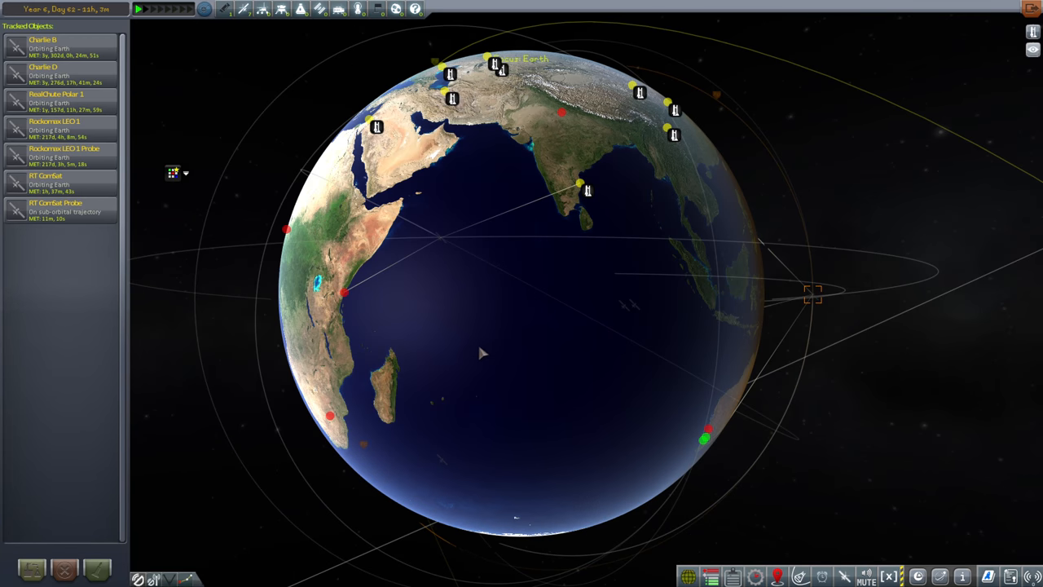
# Zoom out over the tracked satellite orbits around Earth.
pyautogui.scroll(-3)
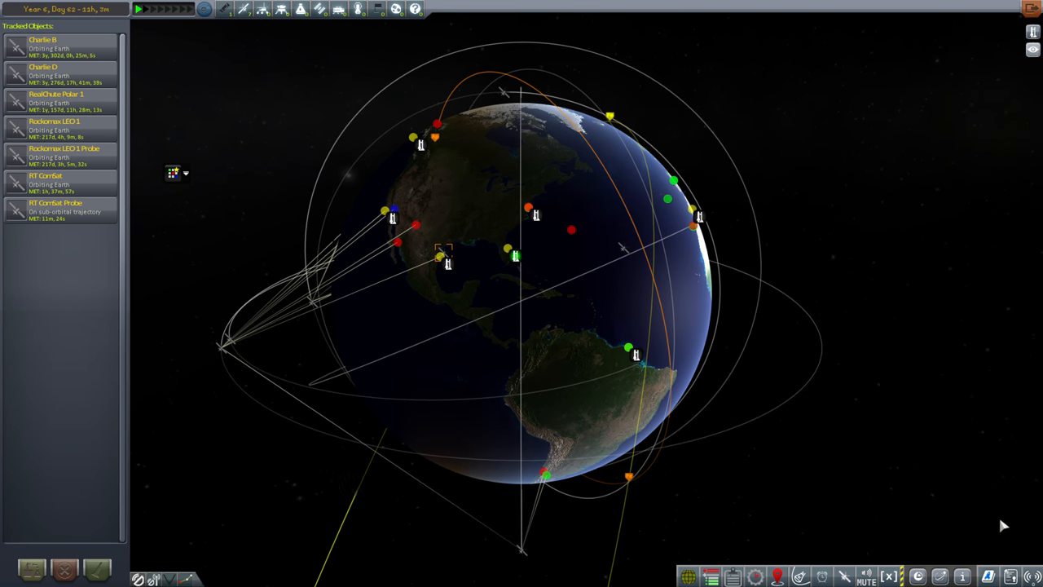
pyautogui.moveTo(851, 529)
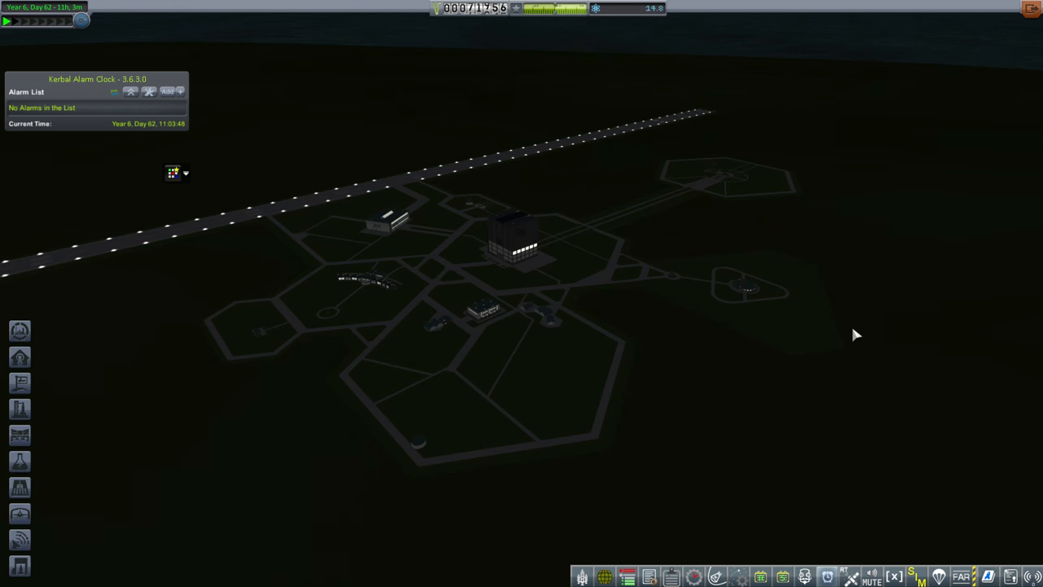
pyautogui.moveTo(799, 379)
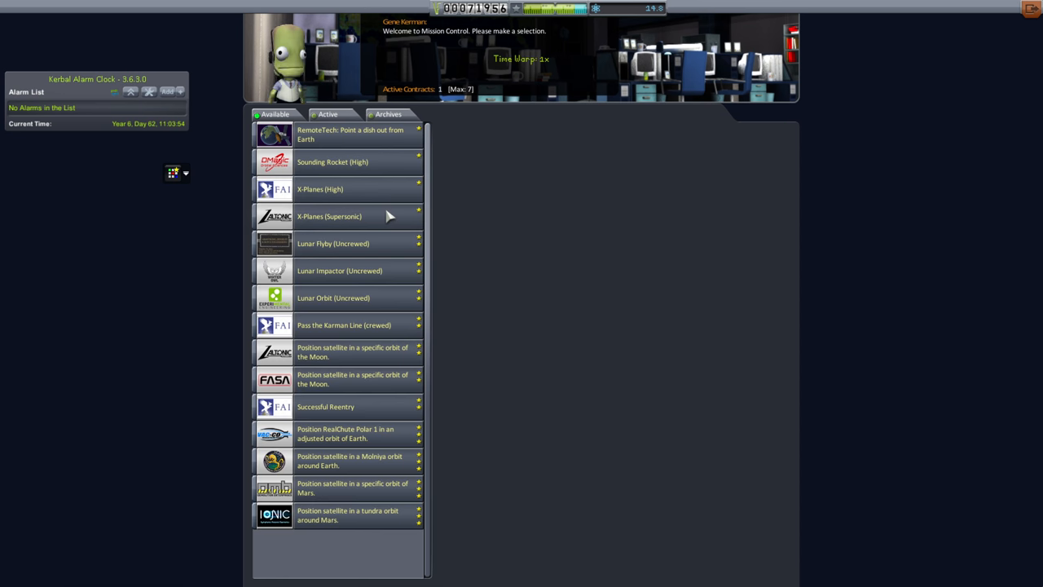
pyautogui.moveTo(385, 162)
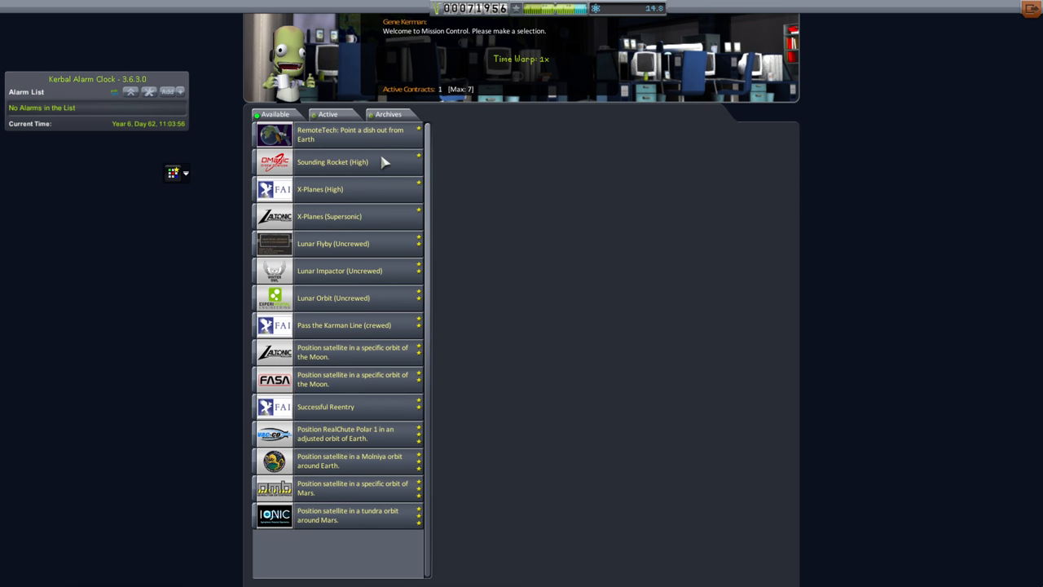
pyautogui.moveTo(342, 379)
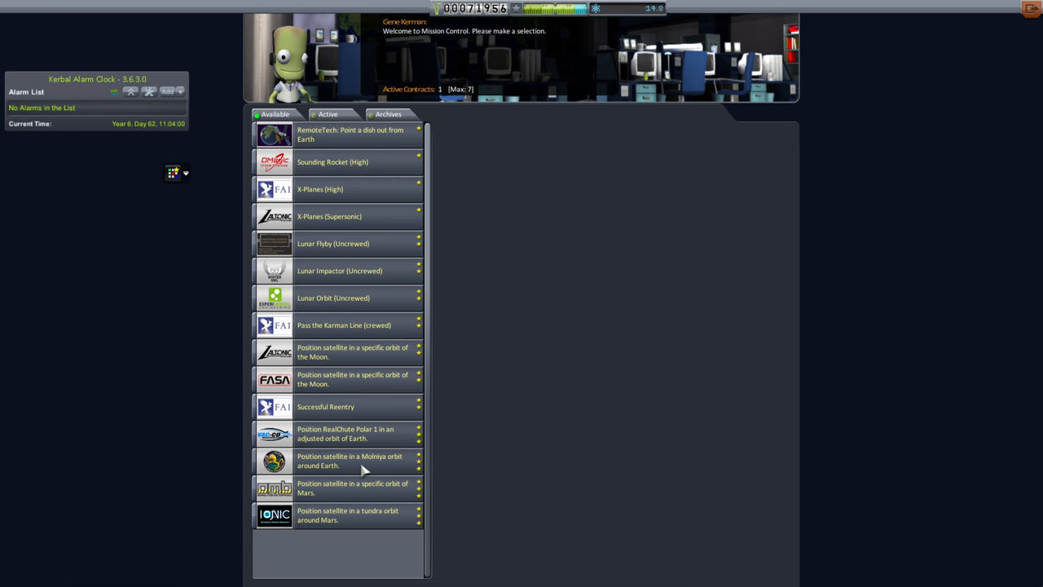
# Accept the Molniya orbit satellite contract in Mission Control.
pyautogui.click(349, 459)
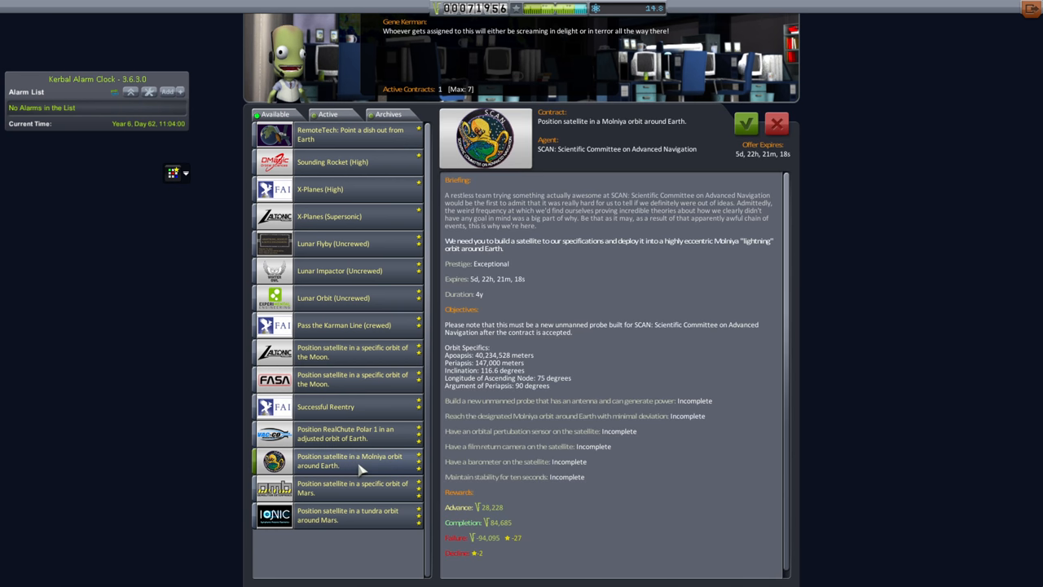
pyautogui.moveTo(590, 372)
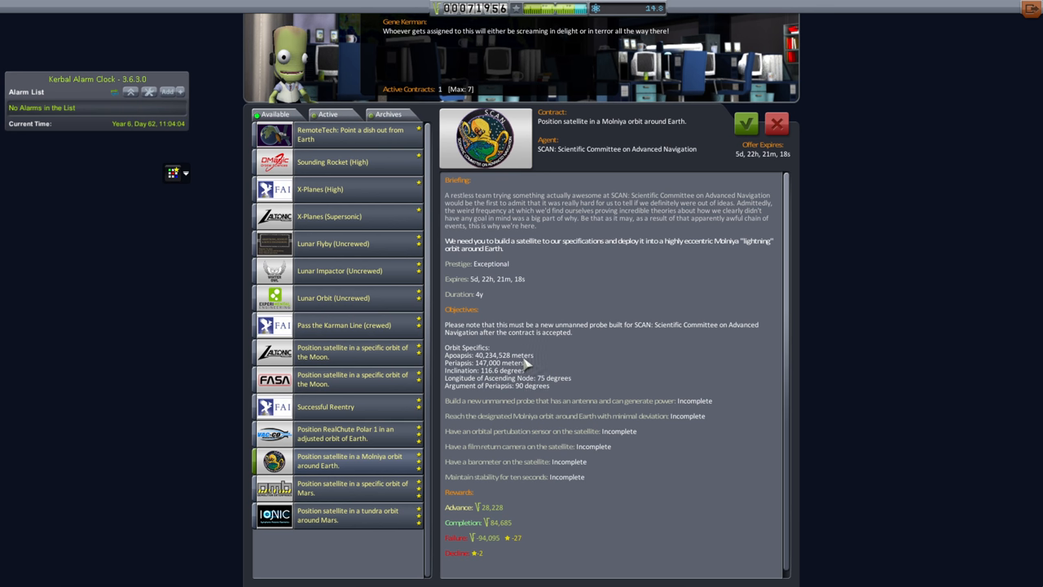
pyautogui.moveTo(559, 388)
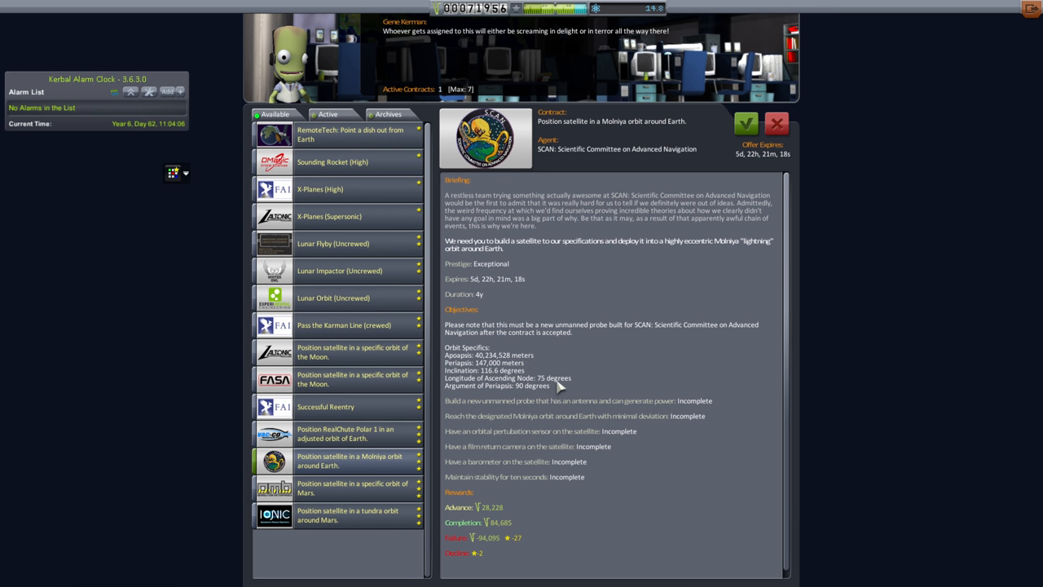
pyautogui.moveTo(579, 434)
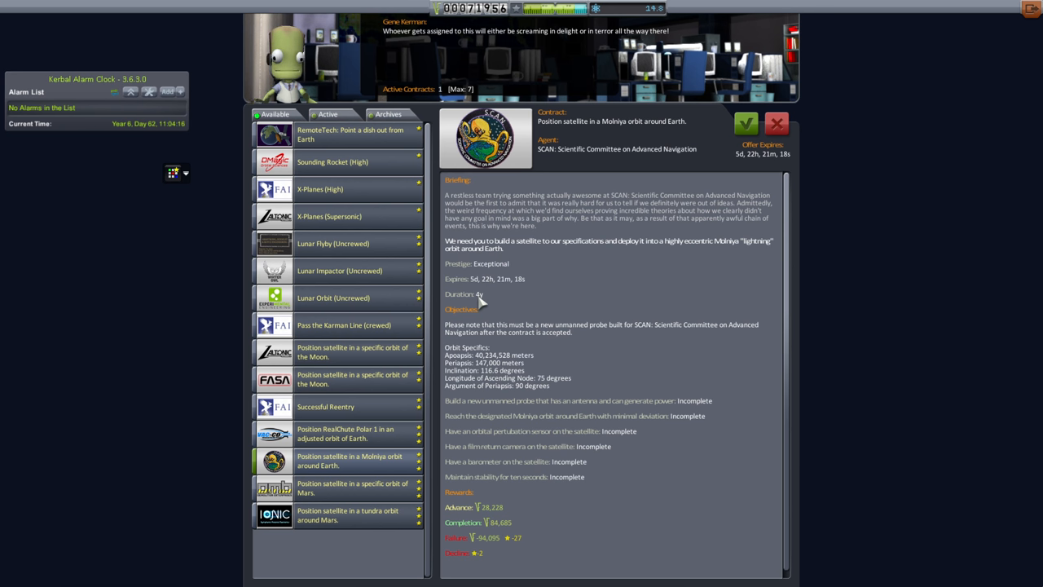
pyautogui.moveTo(725, 257)
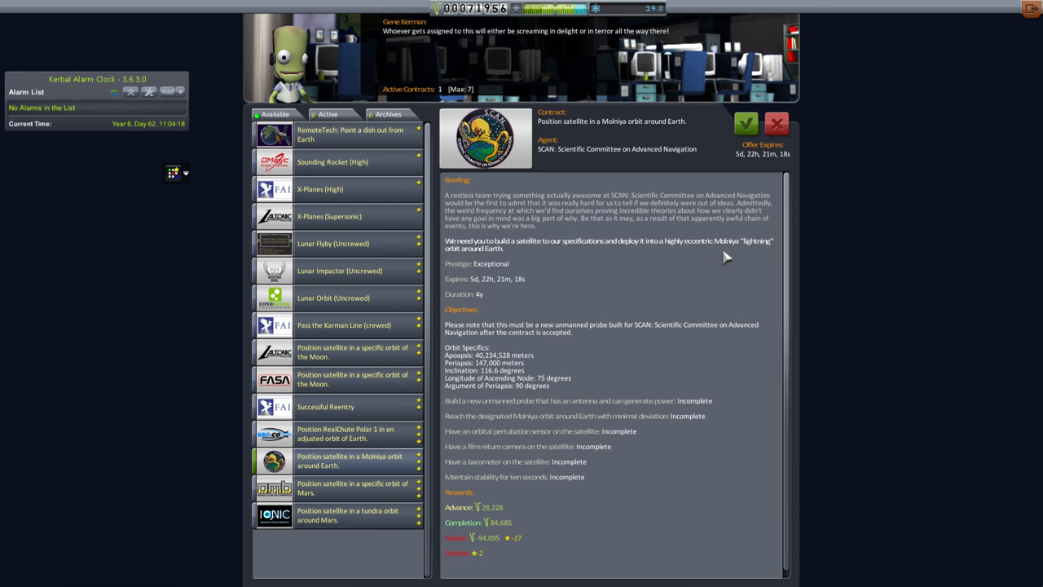
pyautogui.moveTo(746, 124)
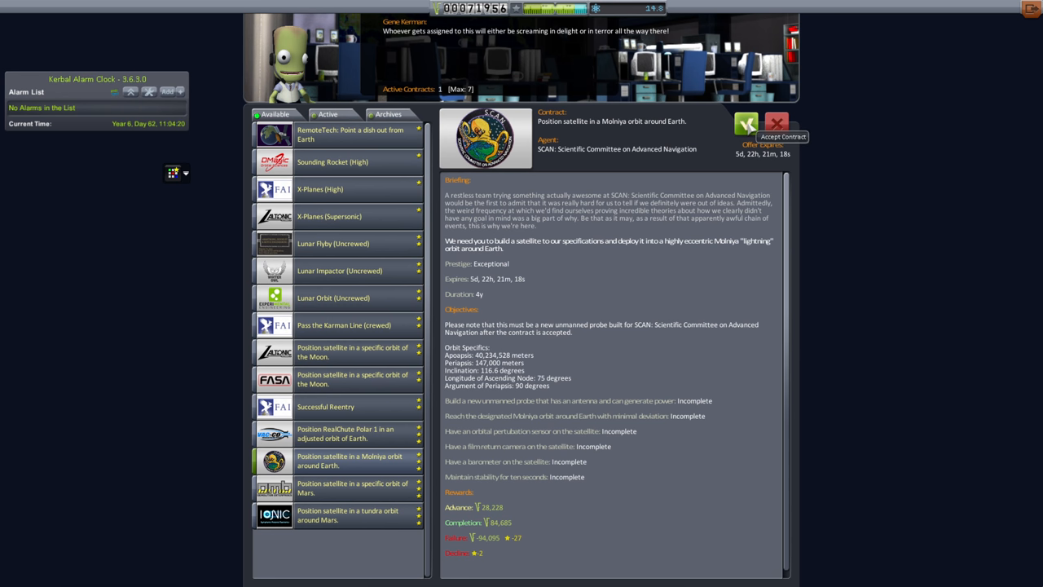
pyautogui.click(747, 124)
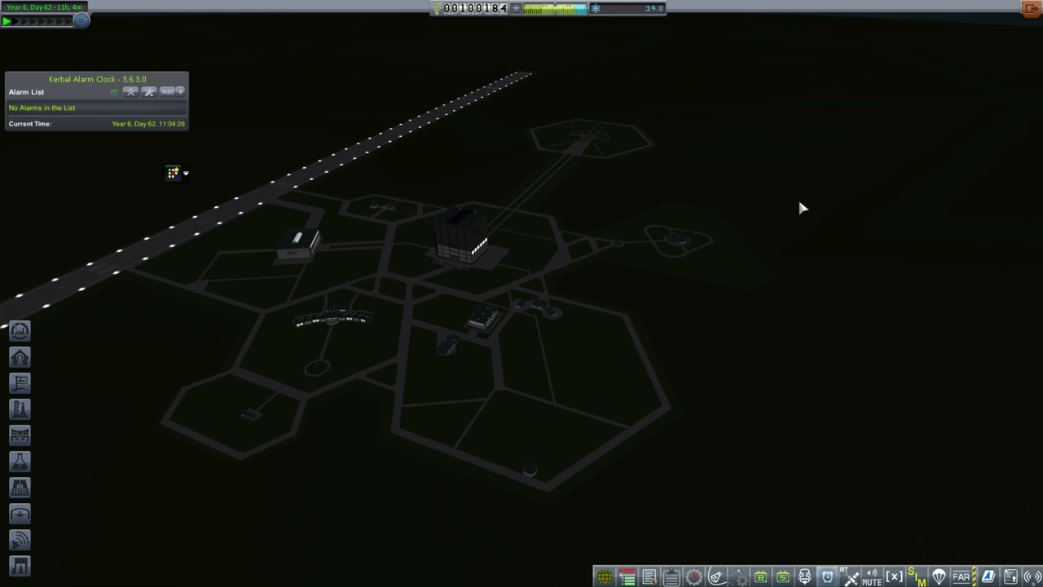
pyautogui.moveTo(479, 247)
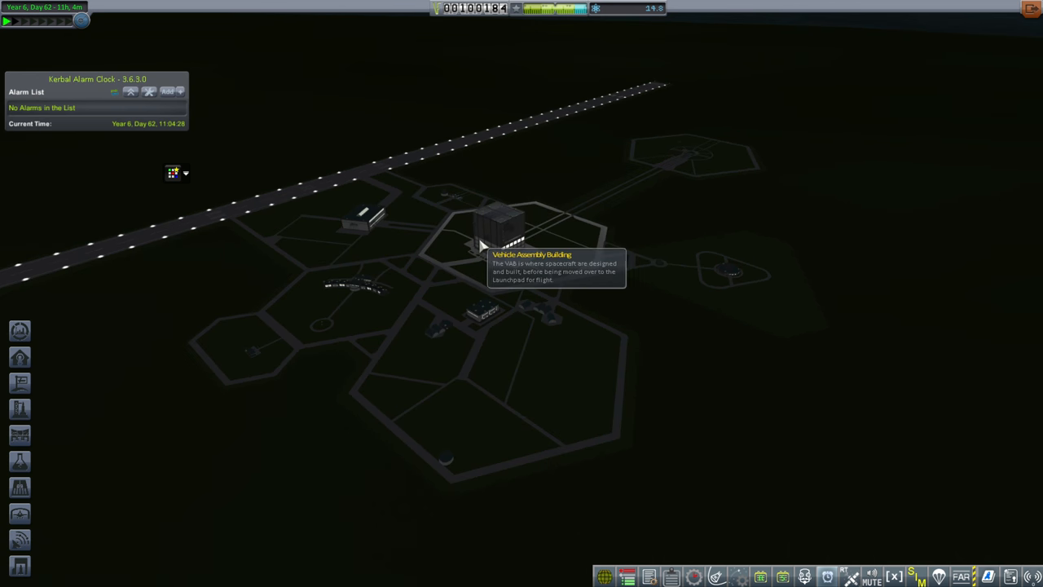
pyautogui.moveTo(516, 238)
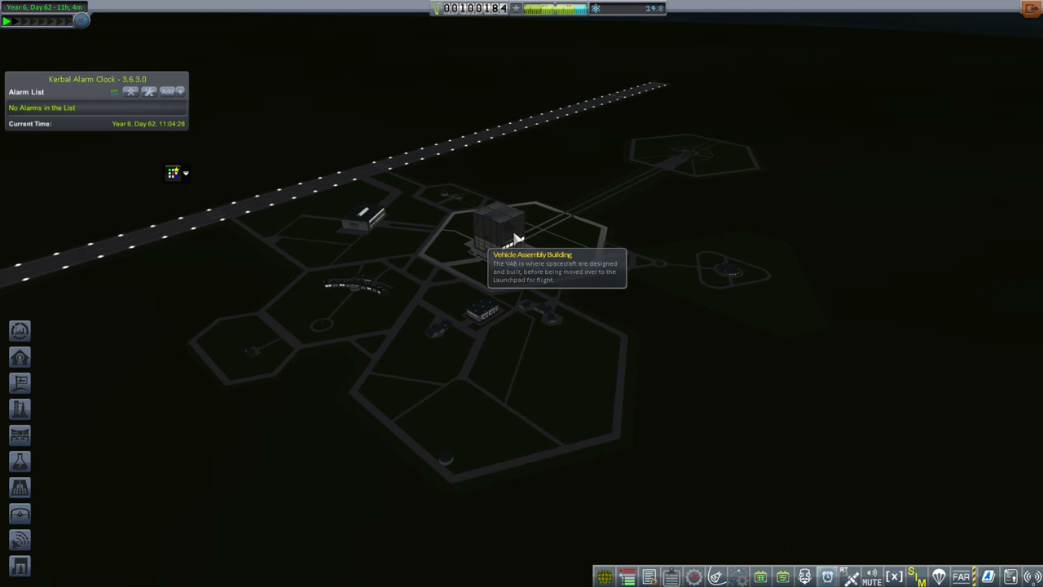
# Enter the Vehicle Assembly Building to prepare the rocket.
pyautogui.click(495, 228)
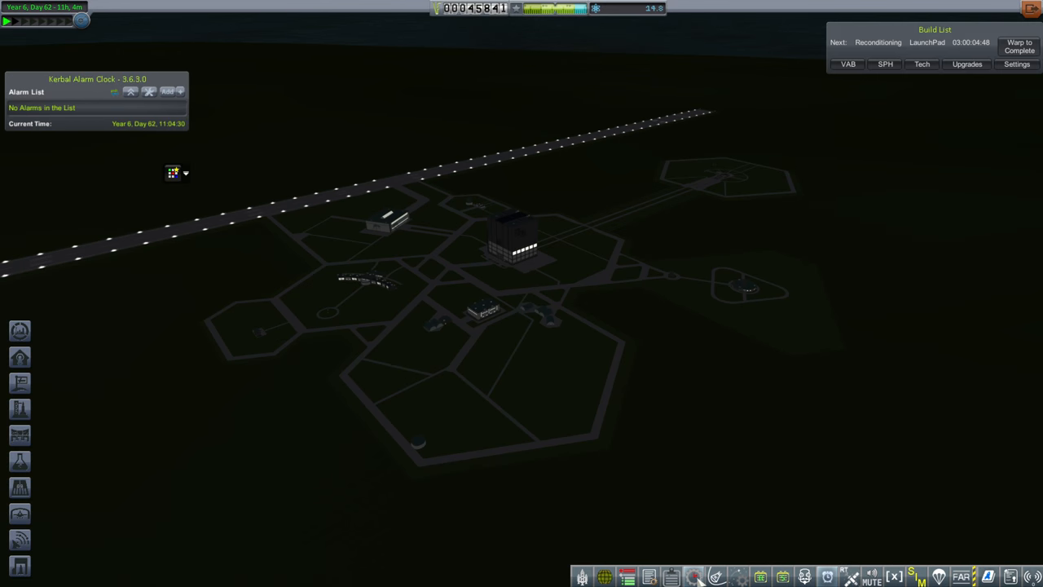
# Warp time until launch pad reconditioning reaches zero.
pyautogui.click(1020, 46)
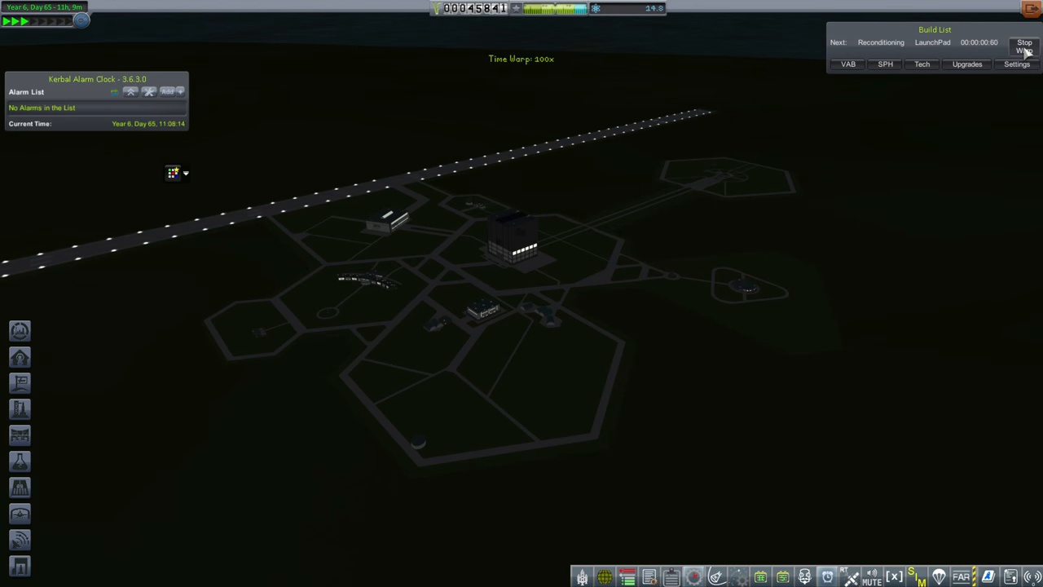
pyautogui.click(1024, 46)
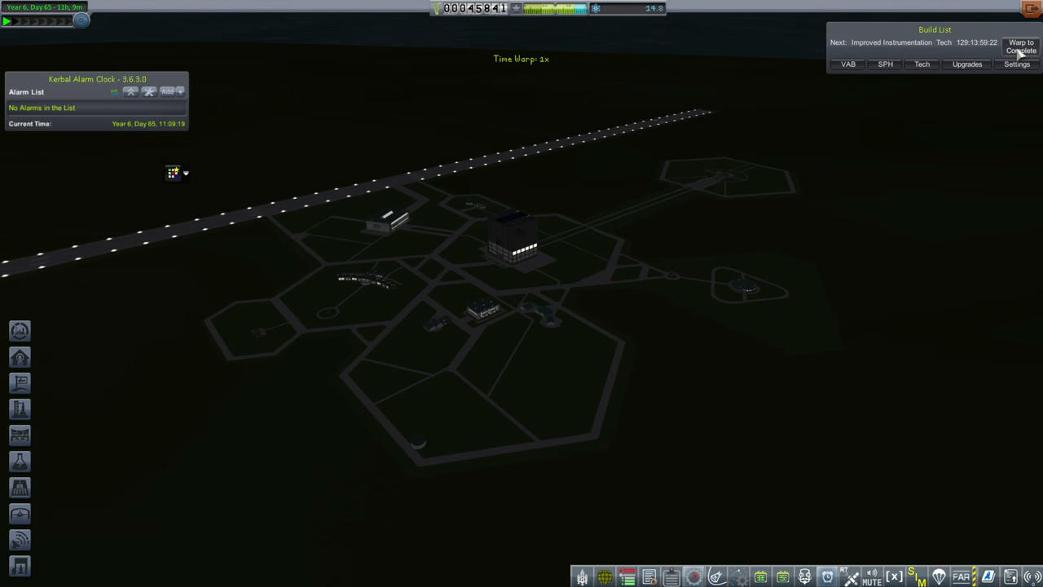
pyautogui.click(1020, 45)
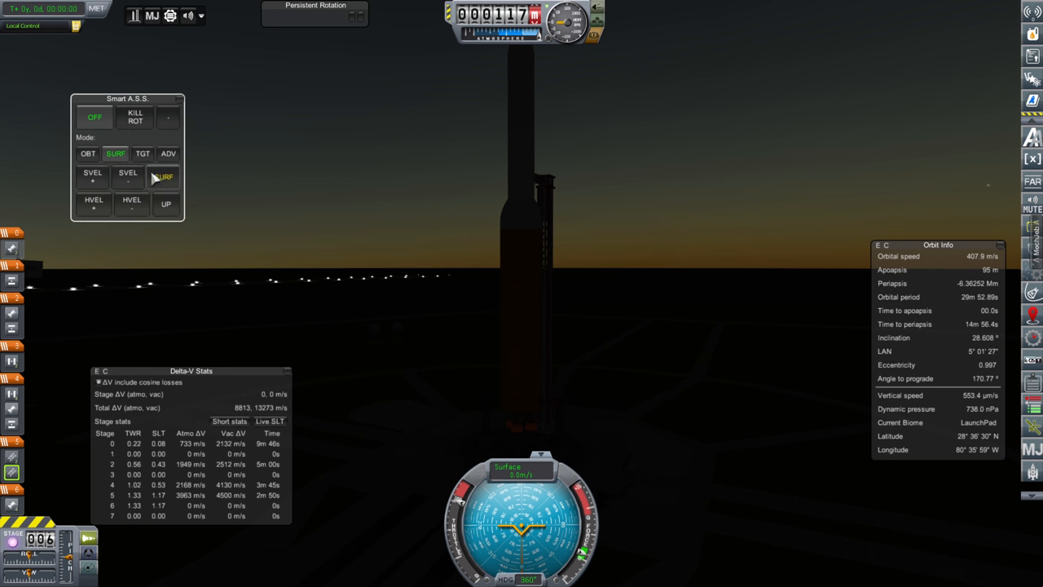
# Hold a surface heading of 225 degrees in Smart A.S.S. for ascent.
pyautogui.click(170, 176)
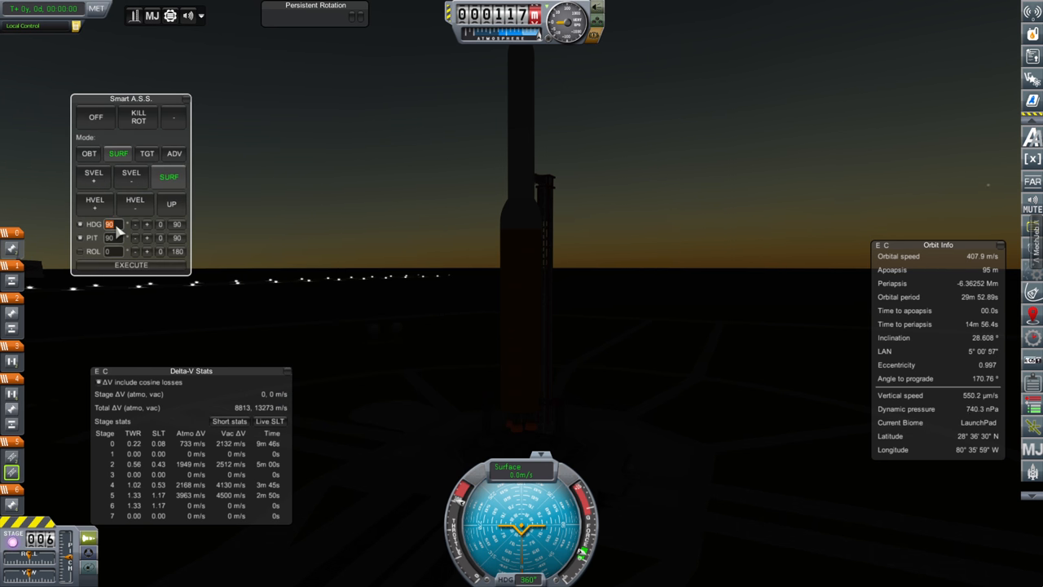
pyautogui.write('225')
pyautogui.click(112, 236)
pyautogui.write('70')
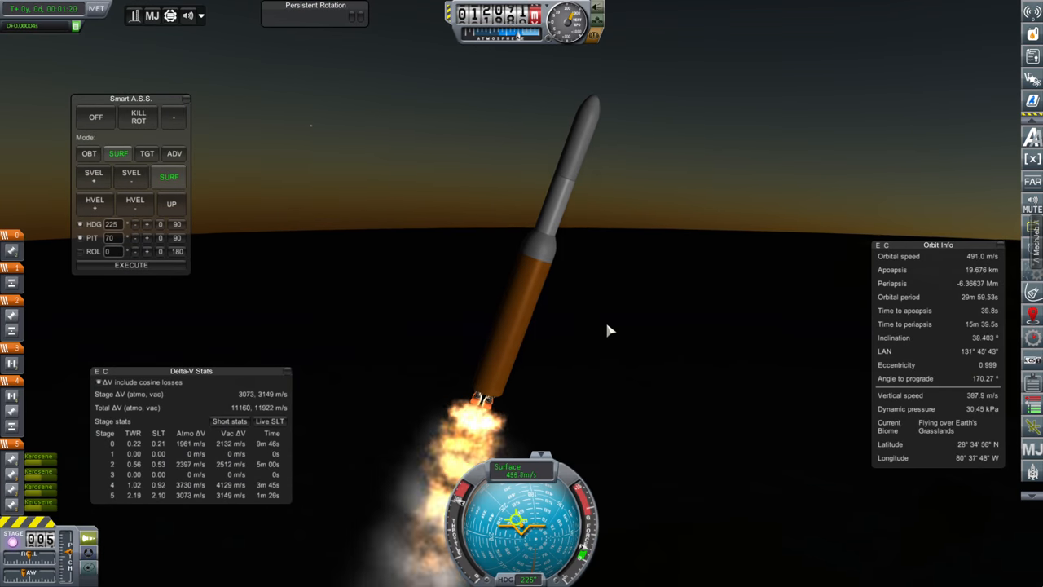
# Follow surface velocity (SVEL+) during ascent and stage off spent boosters.
pyautogui.click(93, 176)
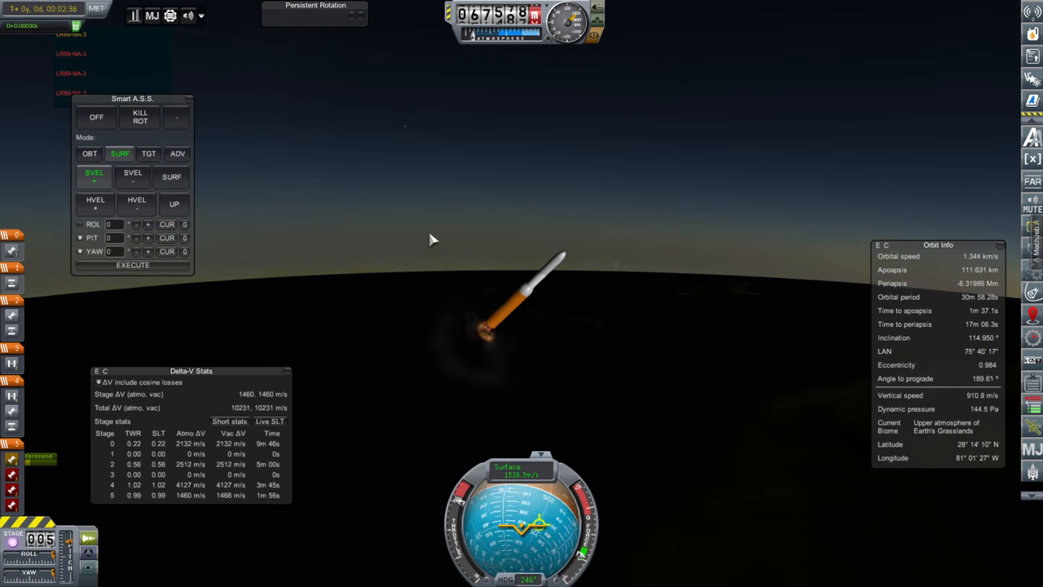
pyautogui.click(88, 153)
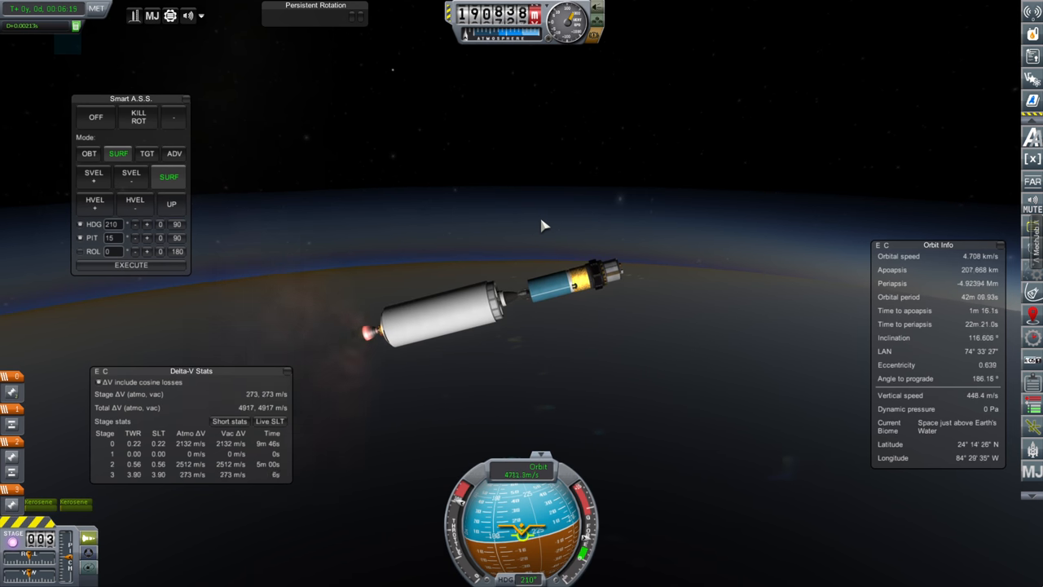
# Burn near apoapsis to circularize into low Earth orbit.
pyautogui.click(88, 153)
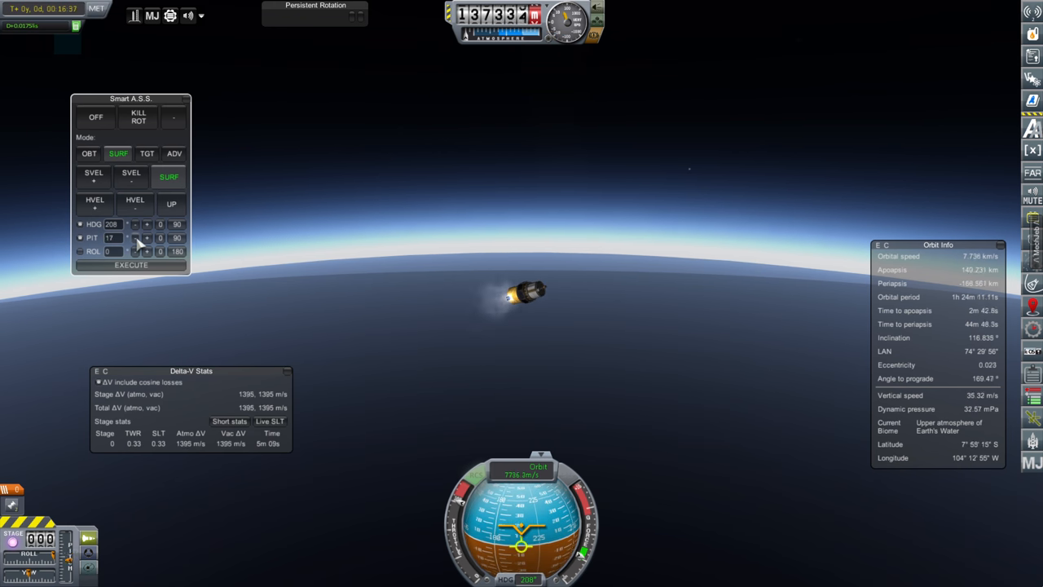
# Hold the probe on orbital prograde and zoom the map out over its ~155 km circular orbit.
pyautogui.click(88, 153)
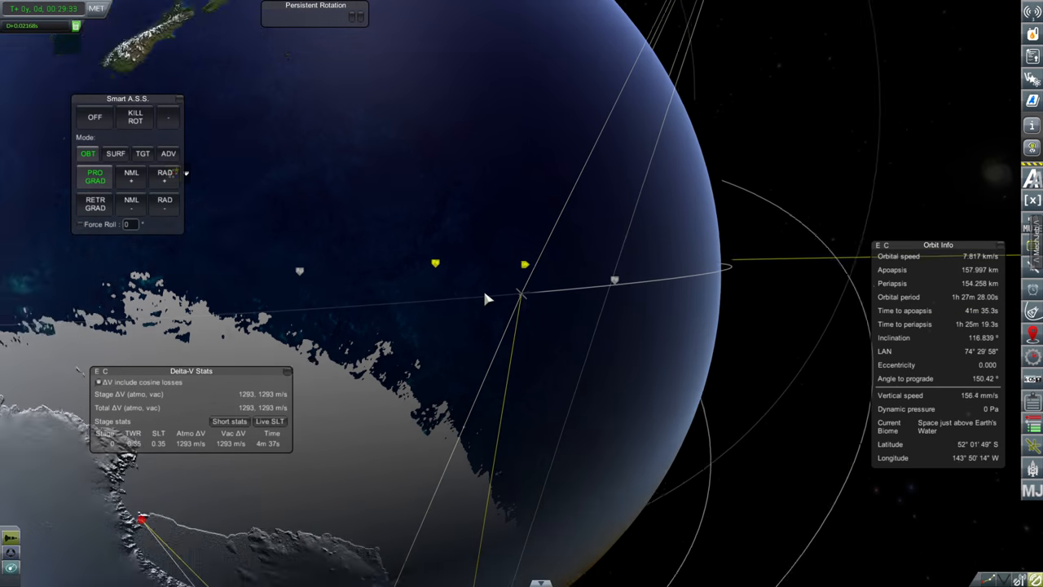
pyautogui.scroll(-3)
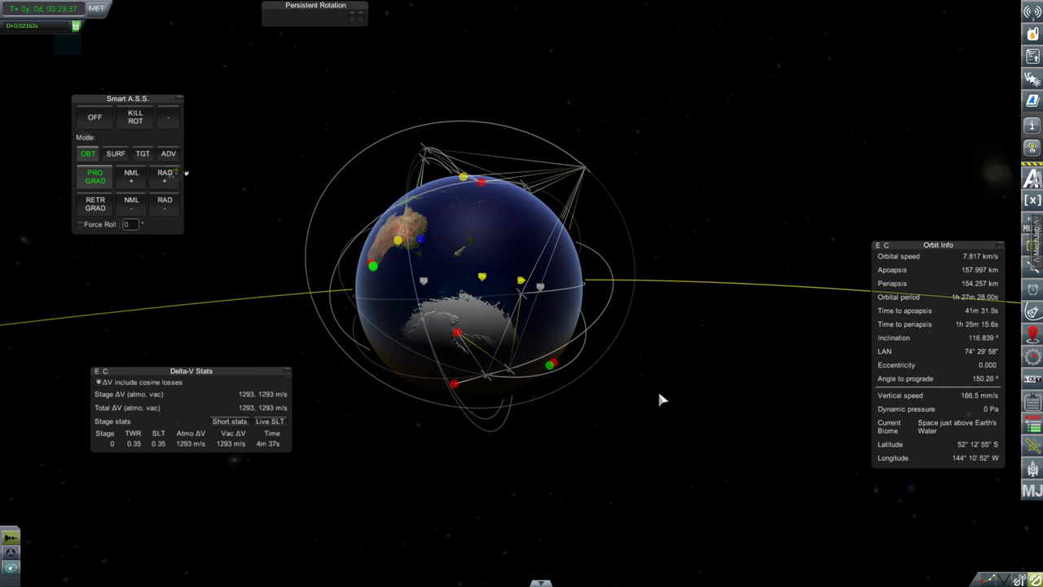
# Leave the satellite in orbit and exit the flight to the Space Center.
pyautogui.press('Escape')
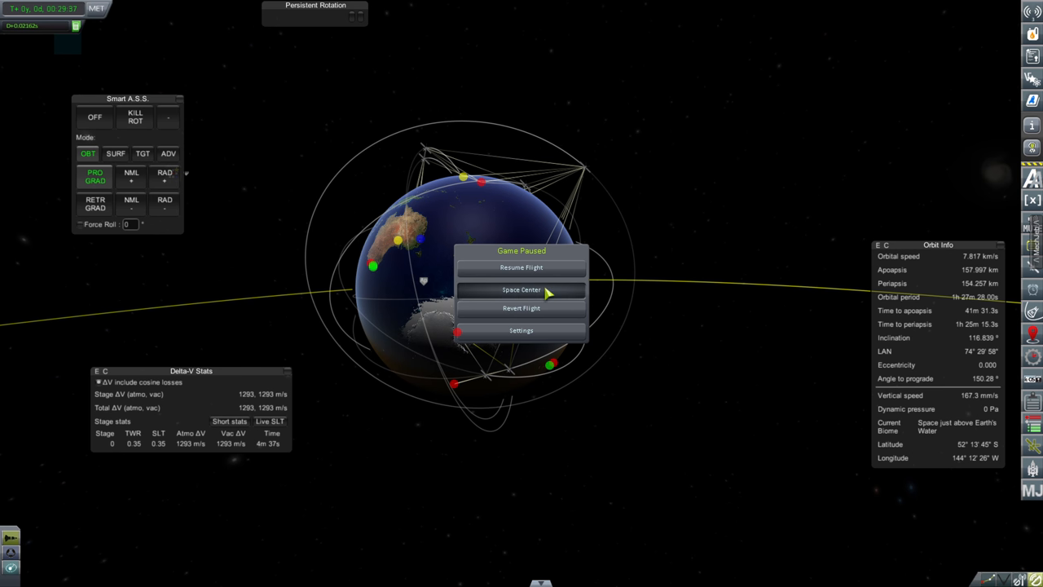
pyautogui.click(522, 291)
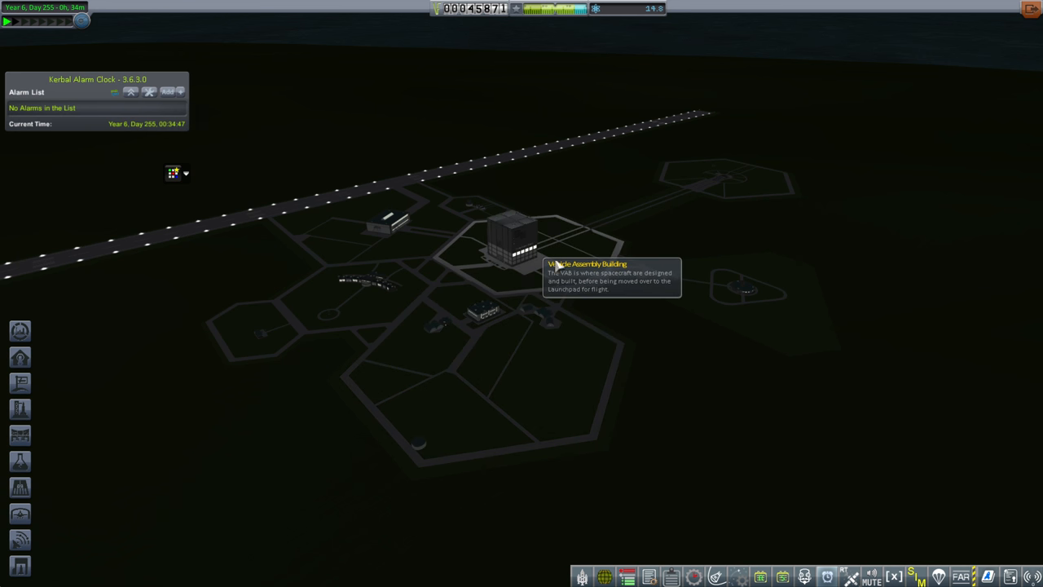
# Enter the VAB and load the saved Echo craft from the VAB list.
pyautogui.click(520, 245)
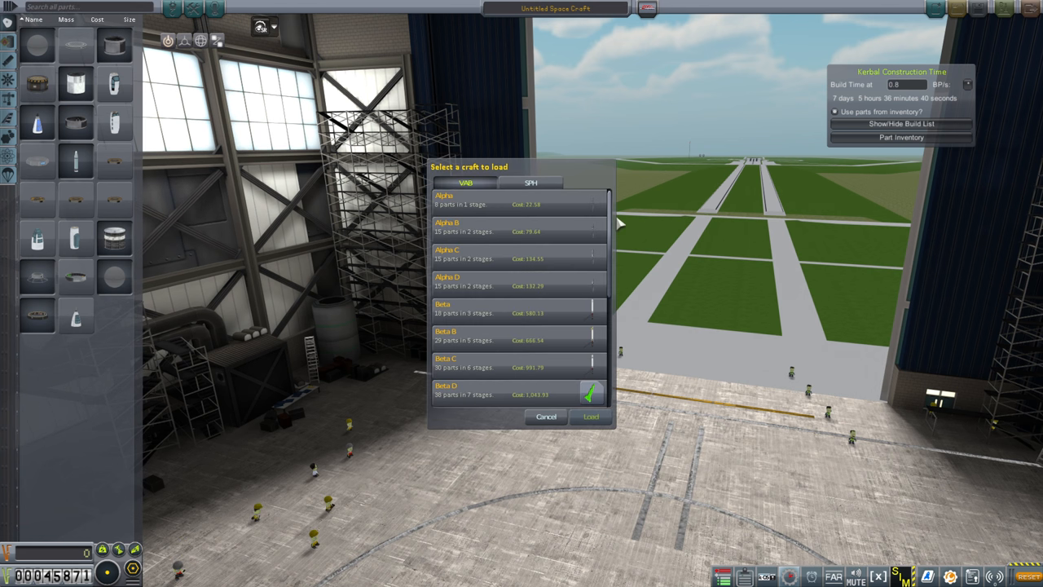
pyautogui.scroll(-3)
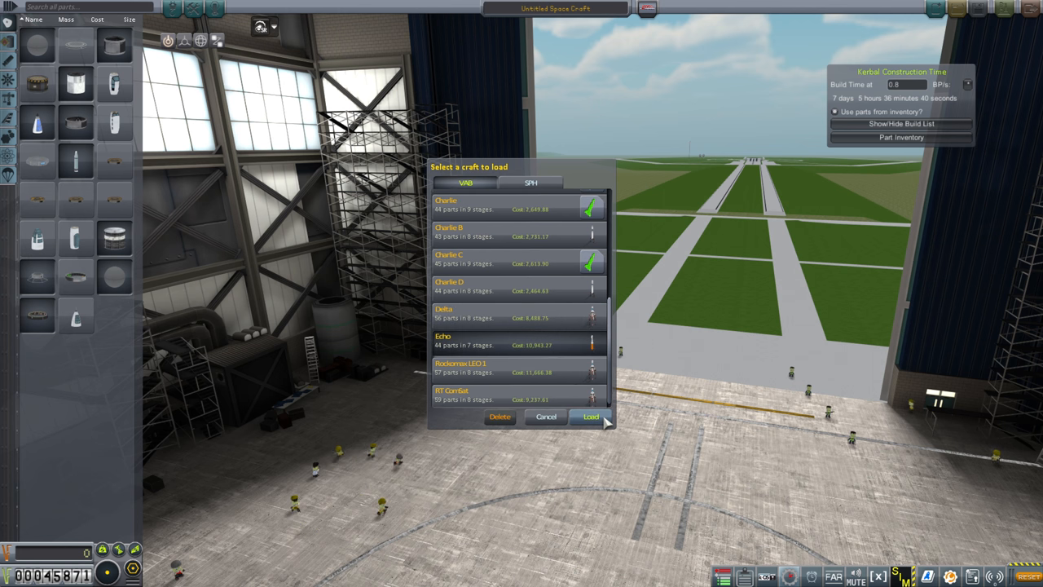
pyautogui.click(590, 417)
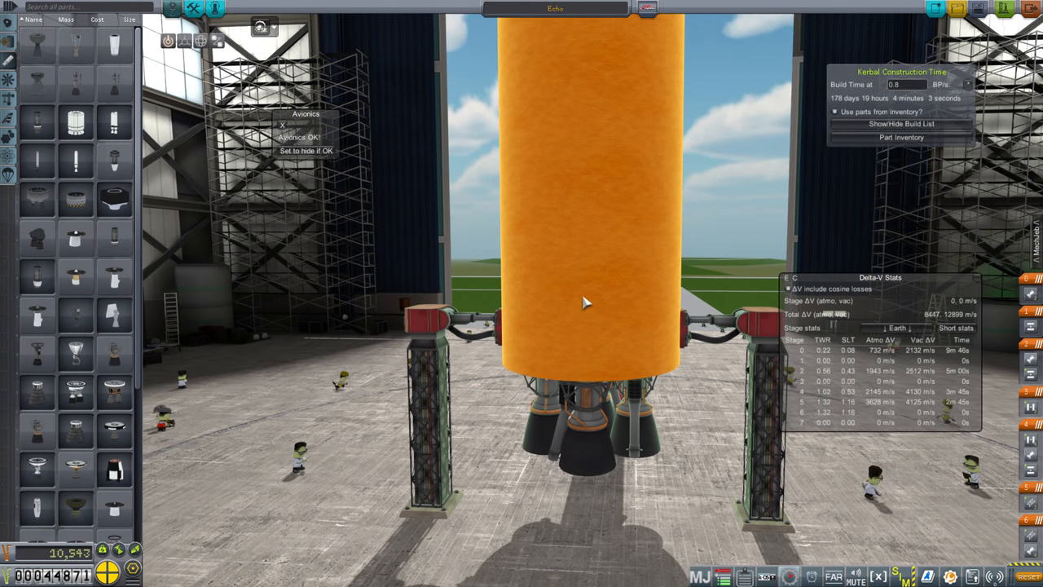
# Add the loaded Echo B rocket to the KCT build list.
pyautogui.click(586, 305)
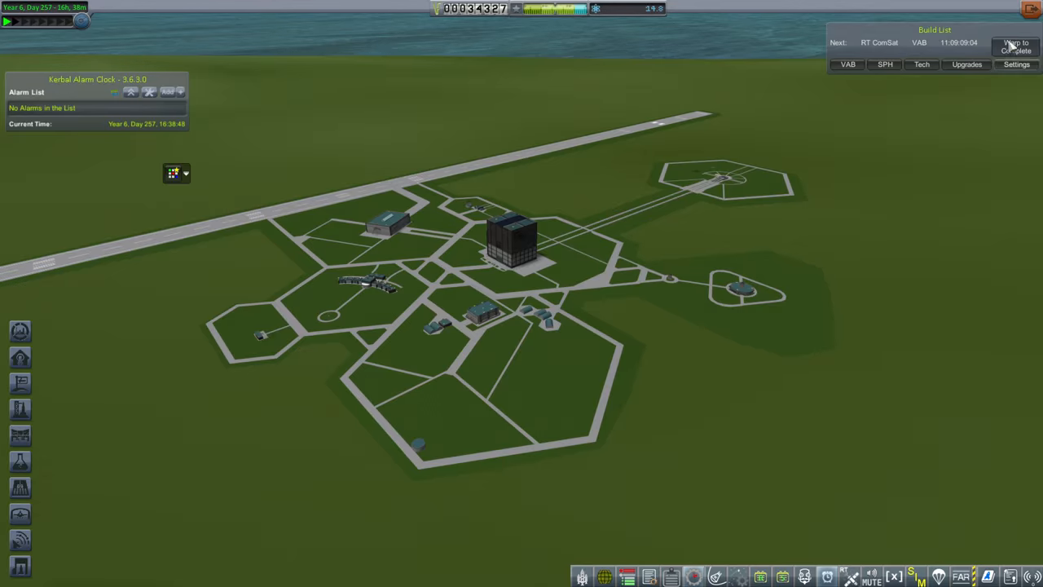
# Warp to build completion and roll the RT ComSat out to the launch pad.
pyautogui.click(848, 65)
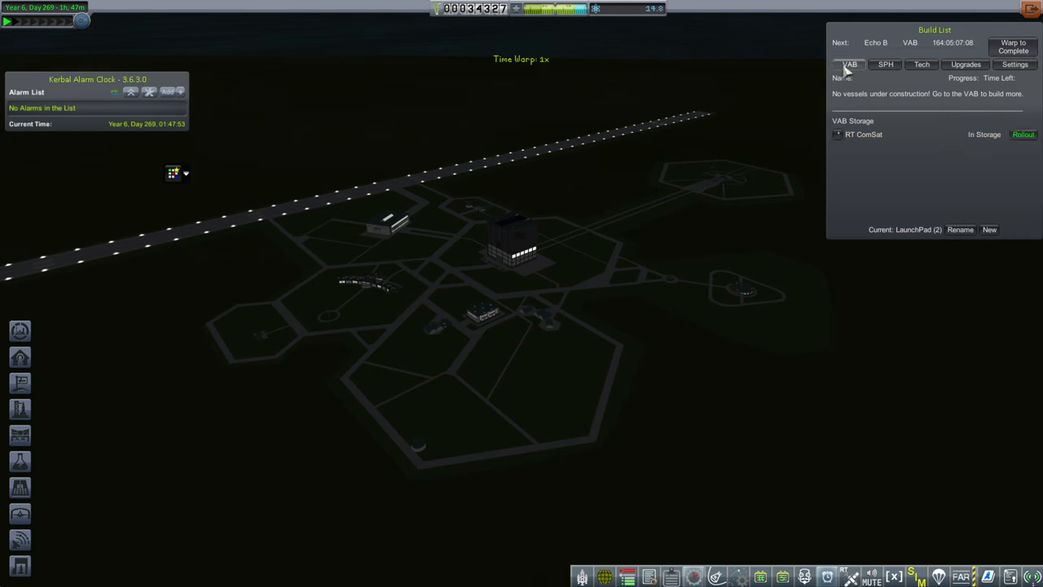
pyautogui.click(1024, 133)
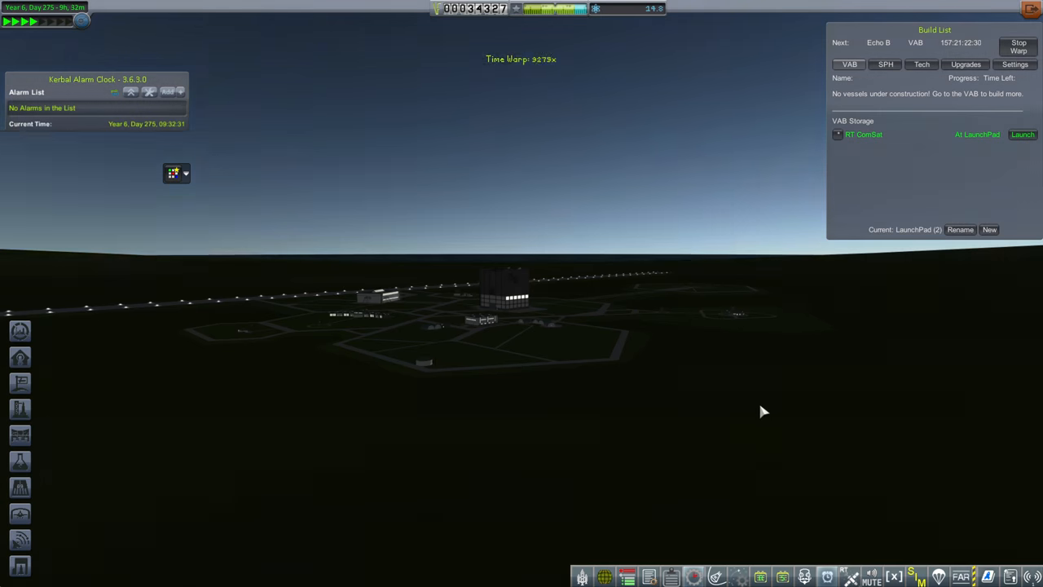
# Launch the RT ComSat and bring up the CapCom offered contracts during ascent.
pyautogui.click(1024, 134)
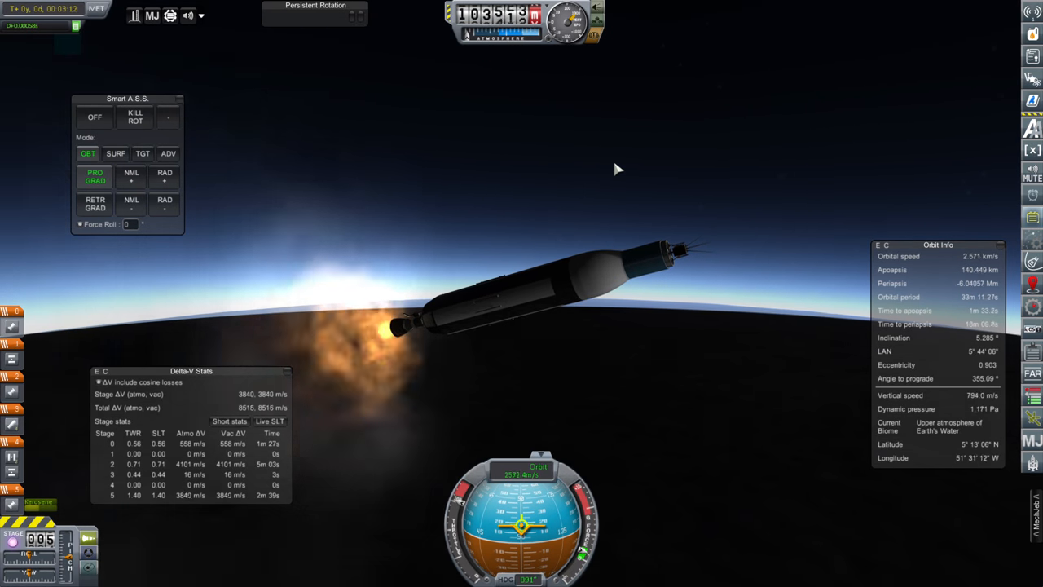
pyautogui.click(116, 153)
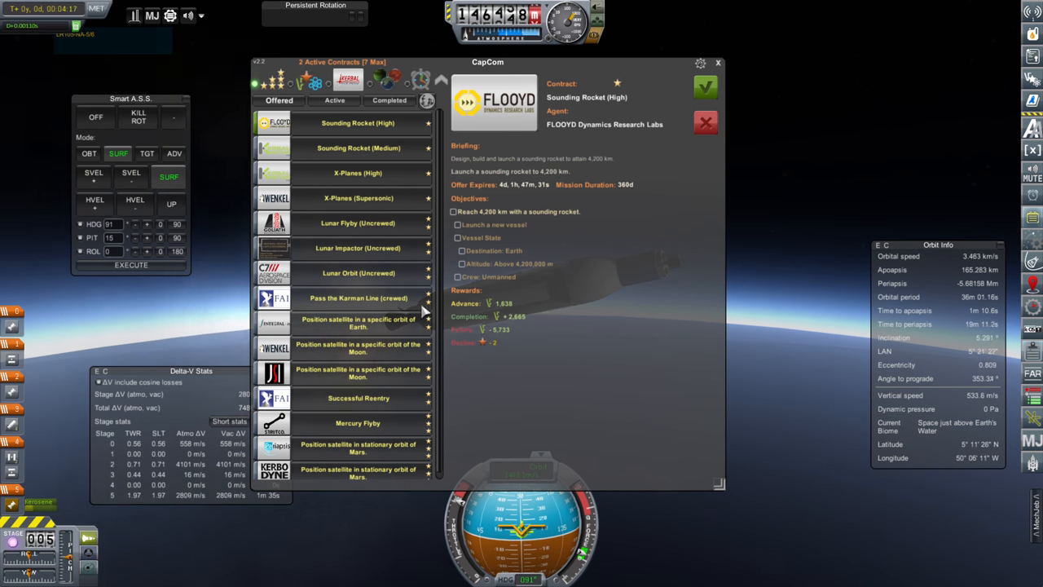
# Close the CapCom window and coast the upper stage toward a ~184 km apoapsis.
pyautogui.click(718, 62)
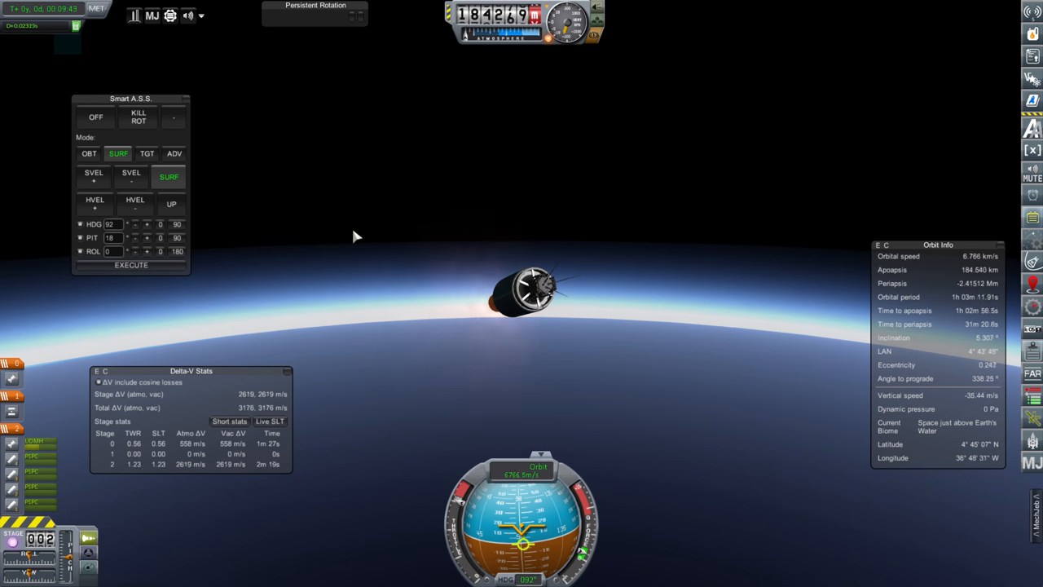
# Fire the upper stage prograde with its engine and resource panels open, raising apoapsis to ~2,000 km.
pyautogui.click(136, 238)
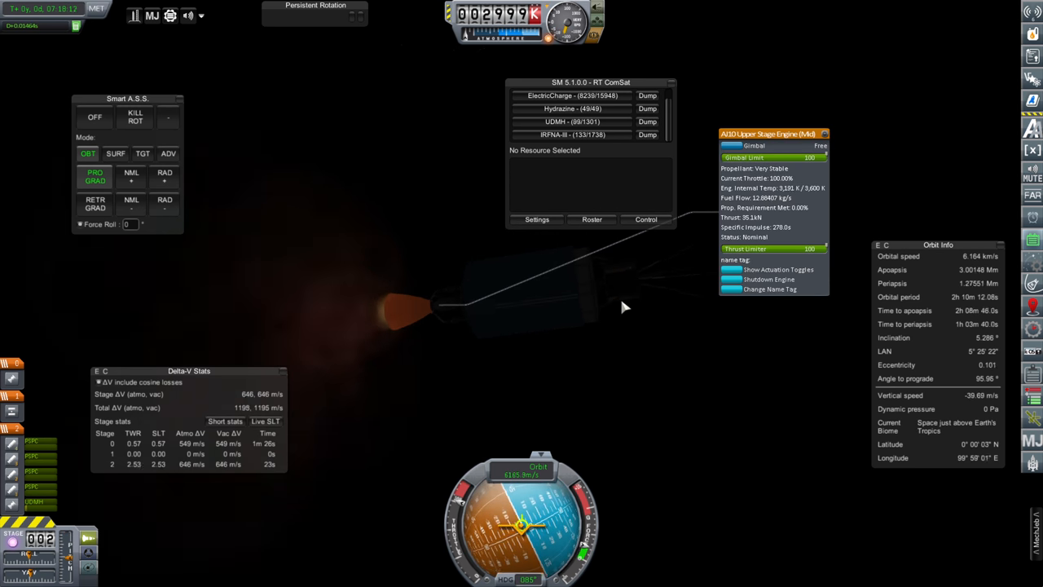
# Leave the second satellite's flight and return to the Space Center.
pyautogui.click(94, 202)
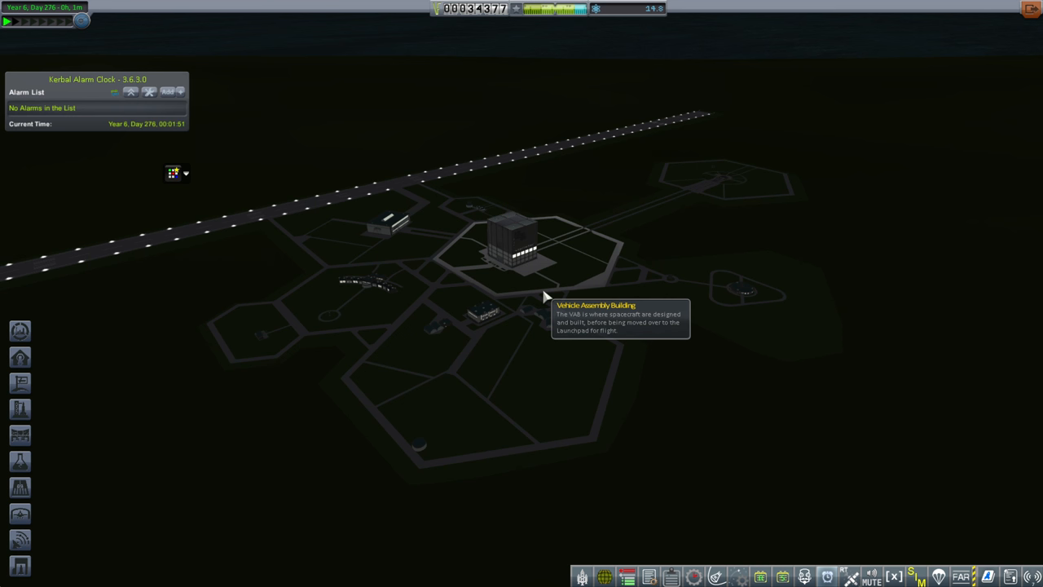
pyautogui.moveTo(545, 294)
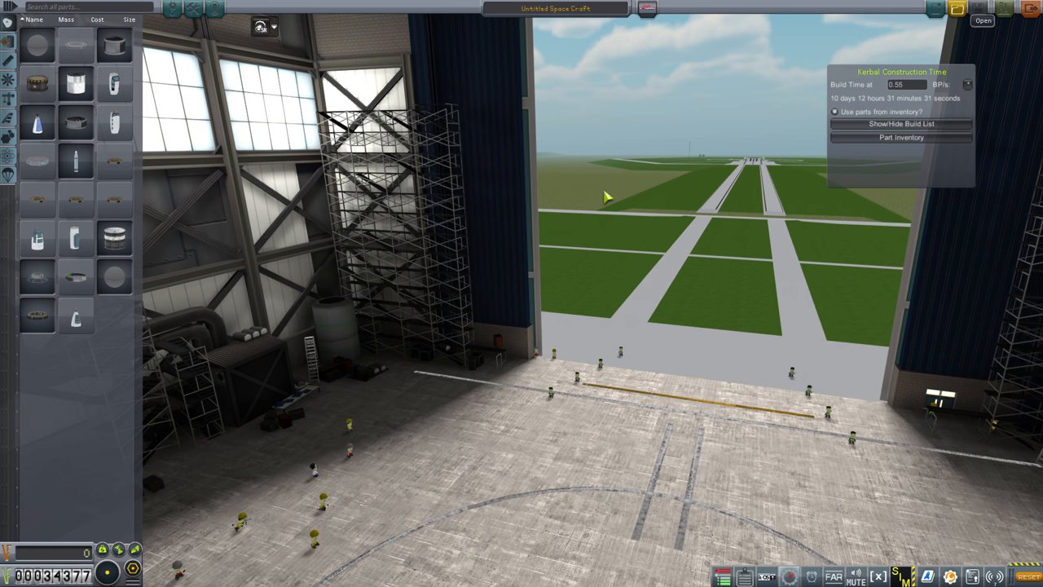
# Load the RT ComSat design, queue it in KCT and return to the Space Center.
pyautogui.click(982, 19)
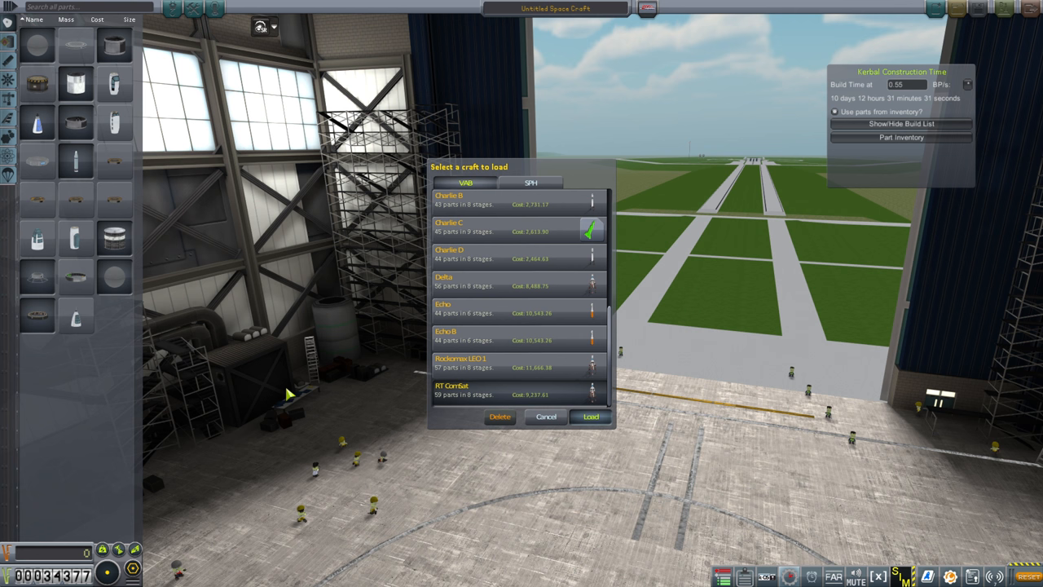
pyautogui.click(590, 417)
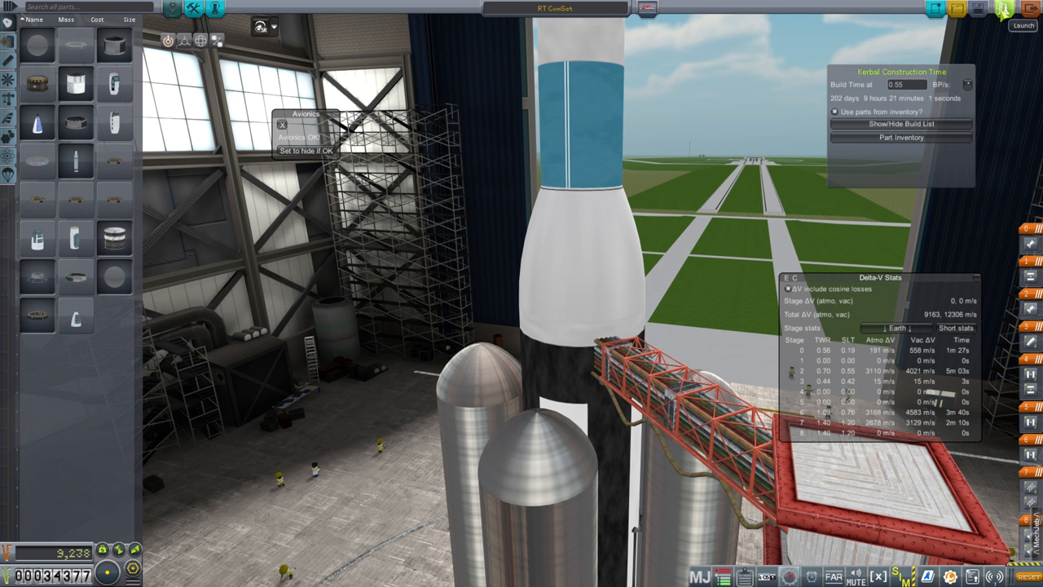
pyautogui.click(1031, 10)
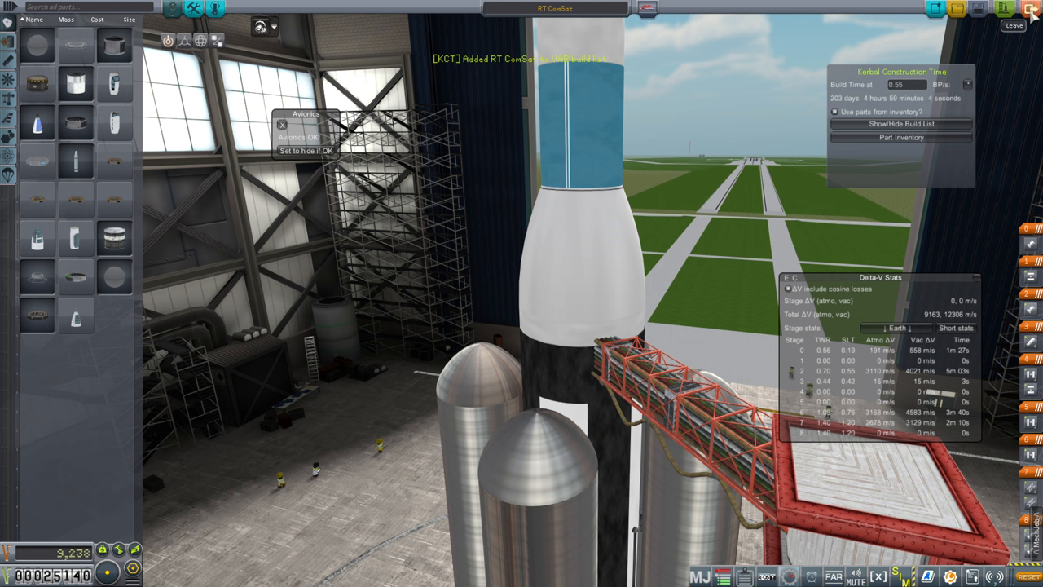
pyautogui.click(1014, 27)
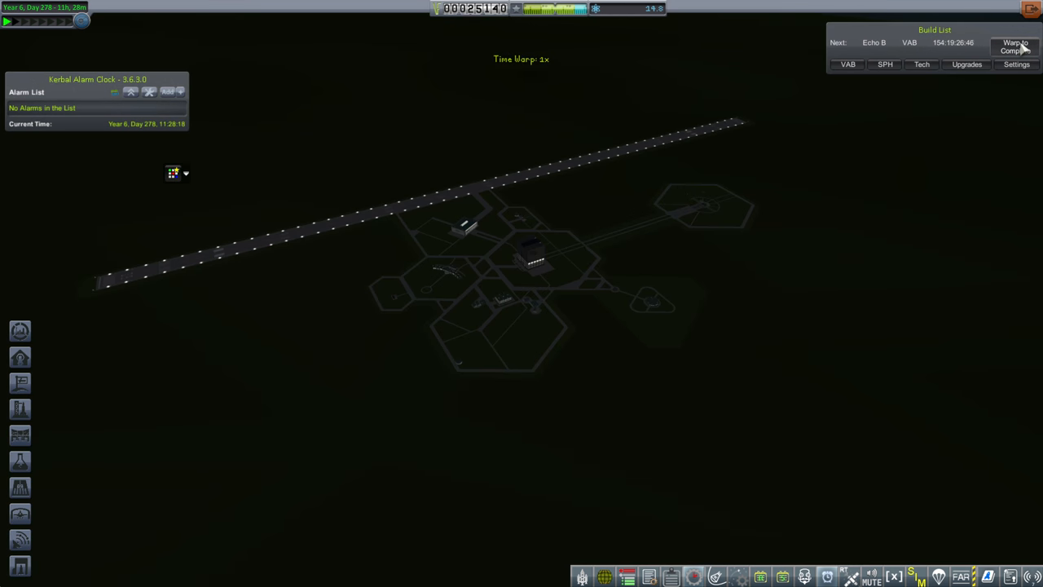
# Warp to completion of Echo B and show the stored vessels ready to launch.
pyautogui.click(1016, 45)
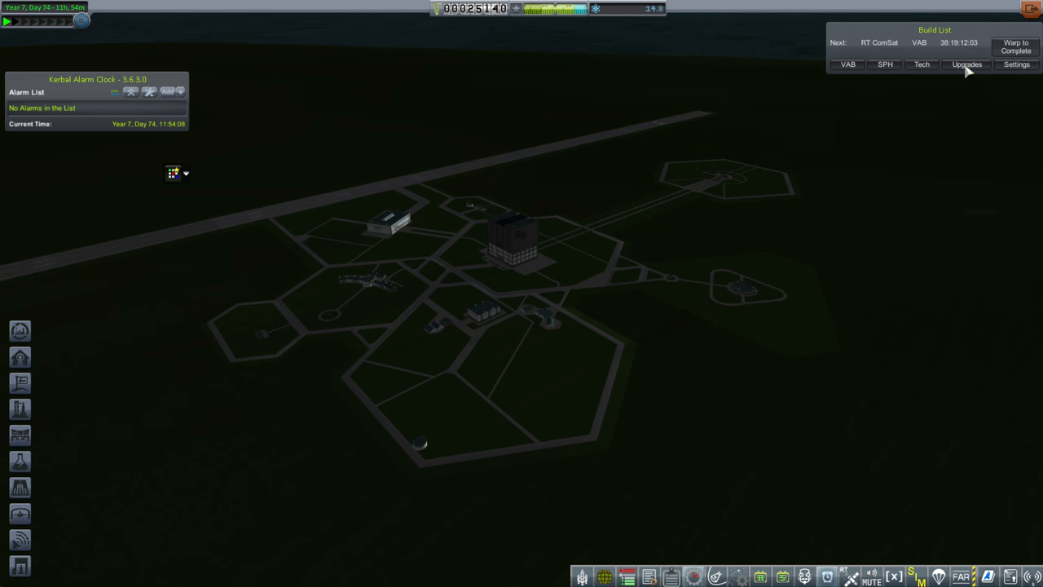
pyautogui.click(848, 66)
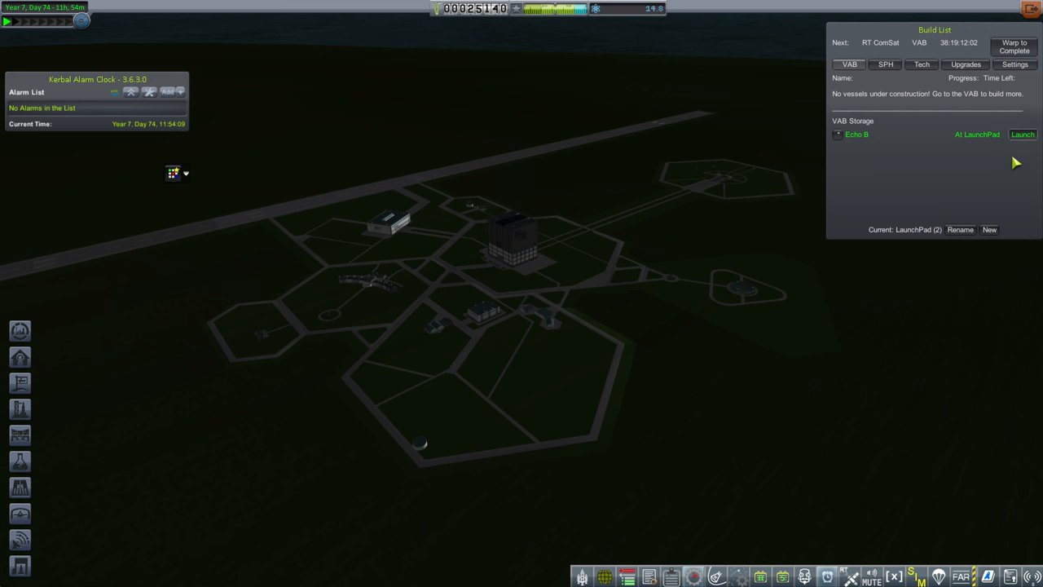
# Launch Echo B from the pad and dismiss the contract details.
pyautogui.click(1024, 134)
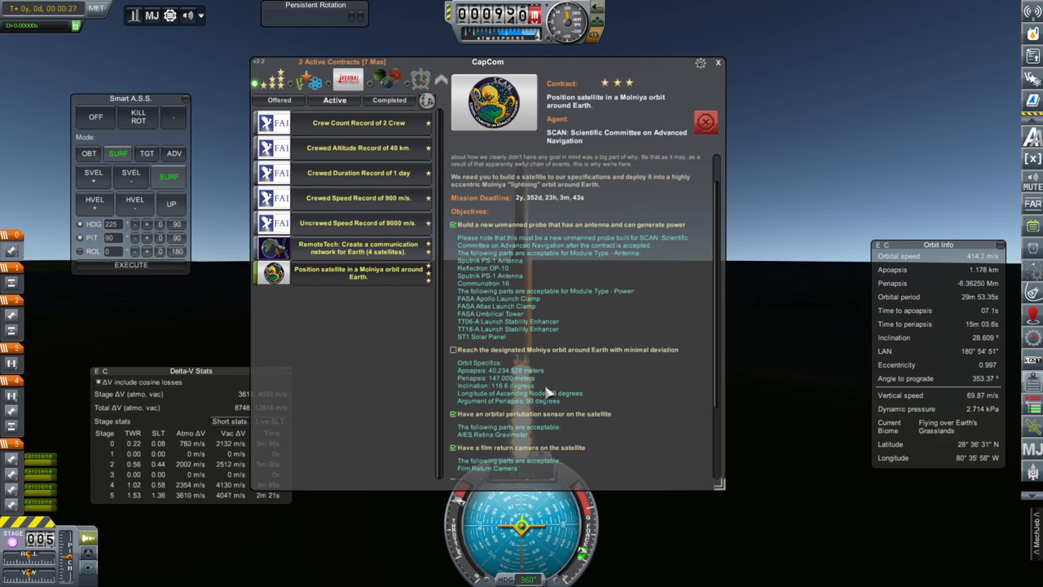
pyautogui.click(718, 62)
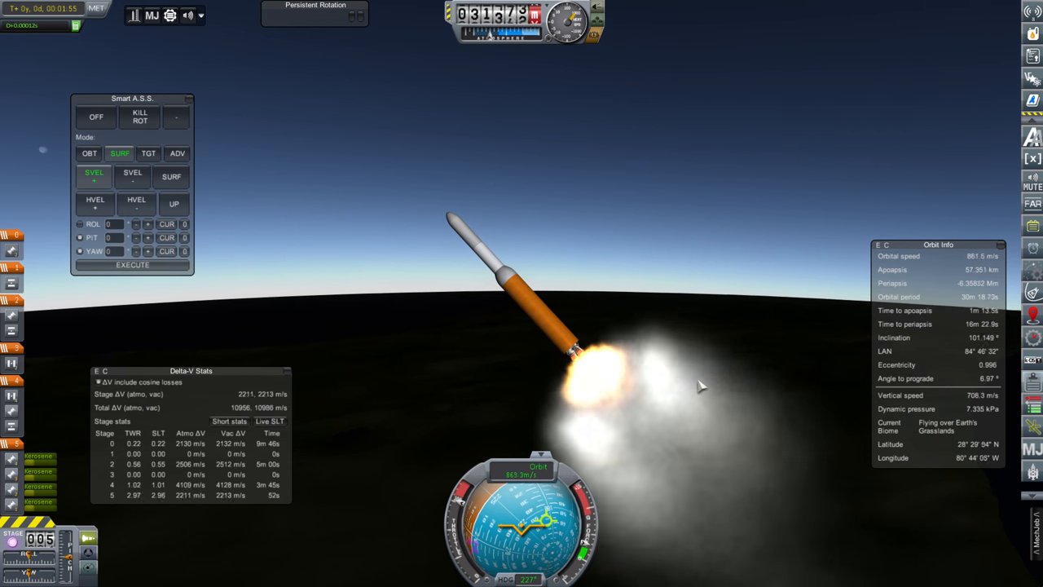
# Set Smart A.S.S. to hold orbital prograde during ascent.
pyautogui.click(88, 153)
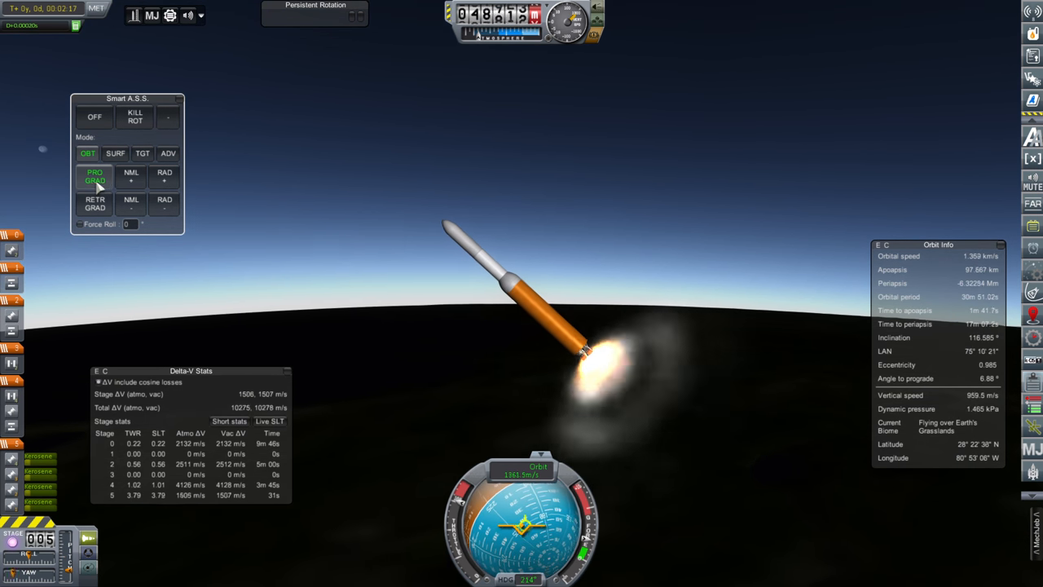
pyautogui.click(135, 118)
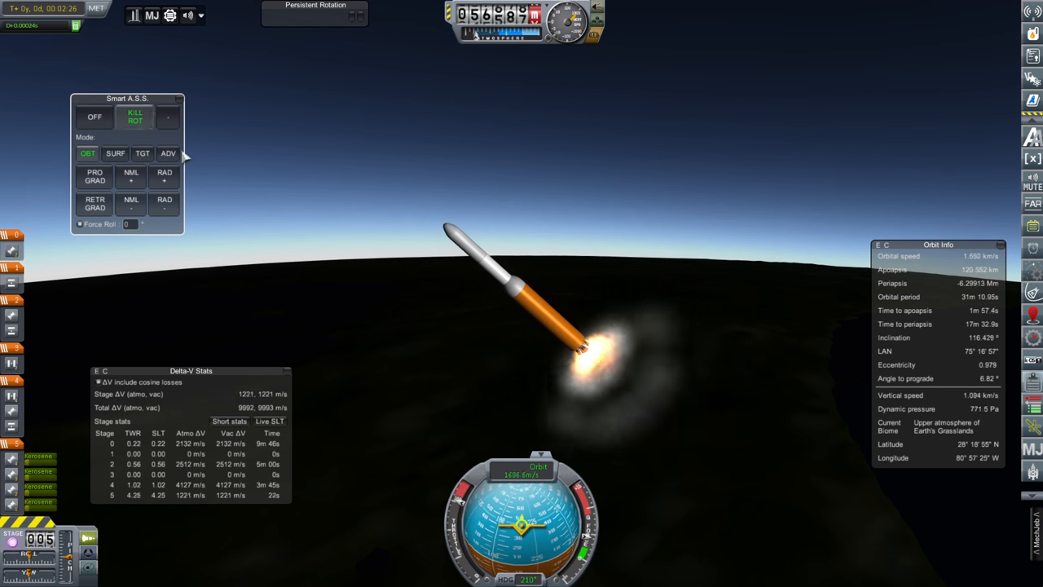
pyautogui.click(116, 154)
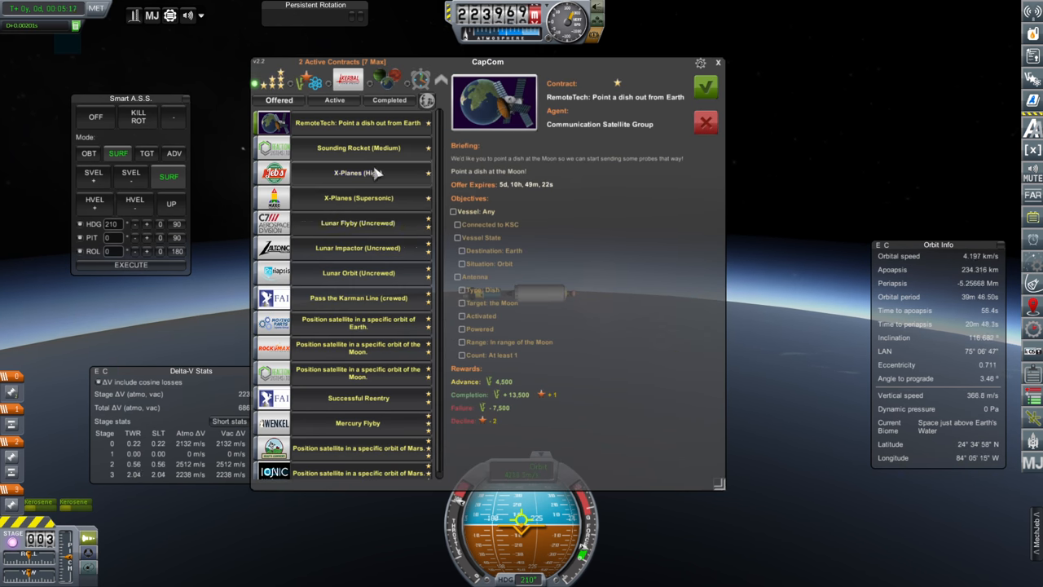
# View an offered satellite positioning contract and close the contracts overview.
pyautogui.click(358, 318)
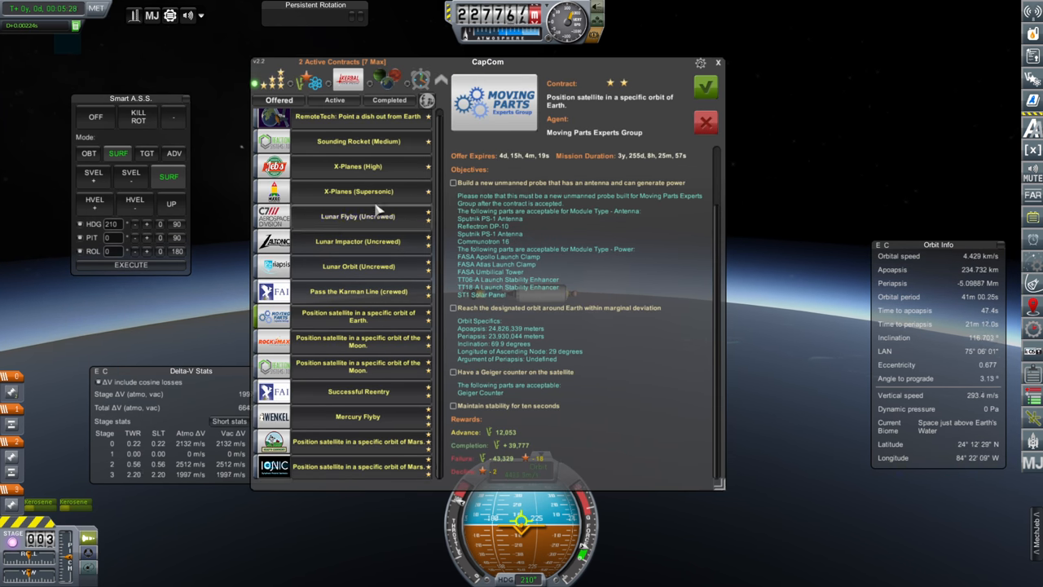
pyautogui.click(717, 62)
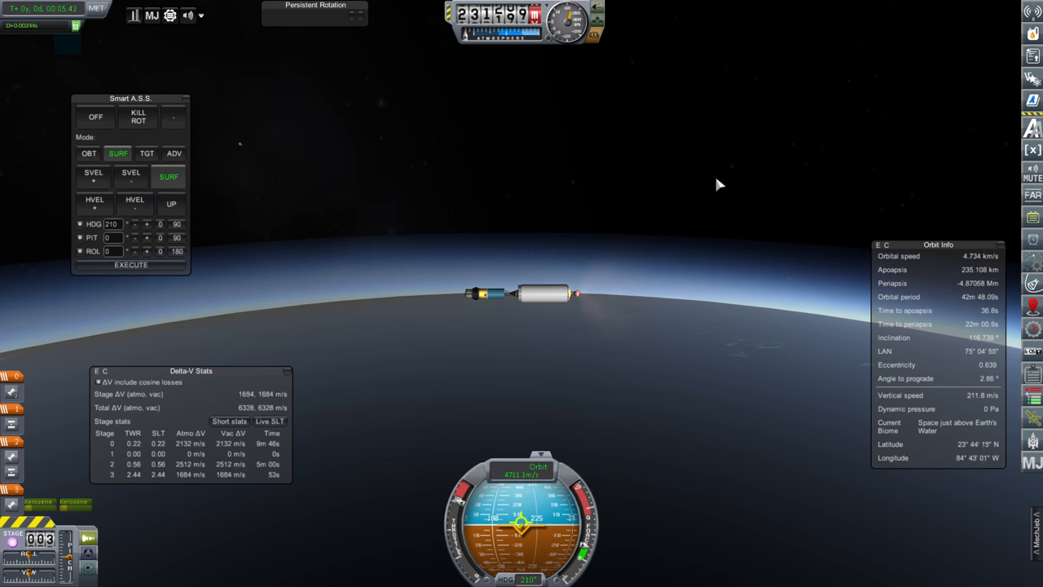
# Hold the craft on orbital prograde for the burn into an elliptical orbit.
pyautogui.click(88, 154)
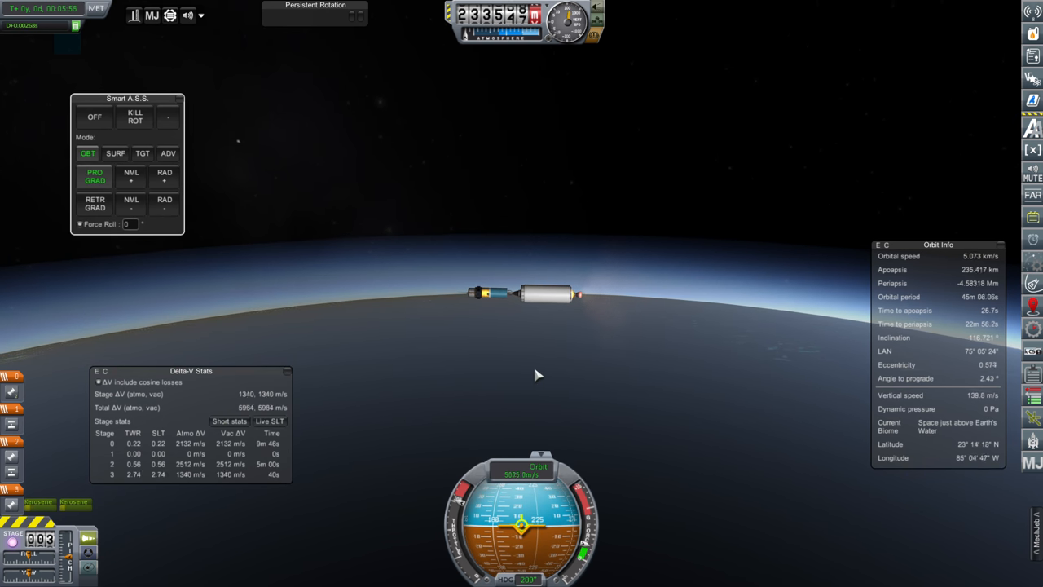
pyautogui.click(114, 154)
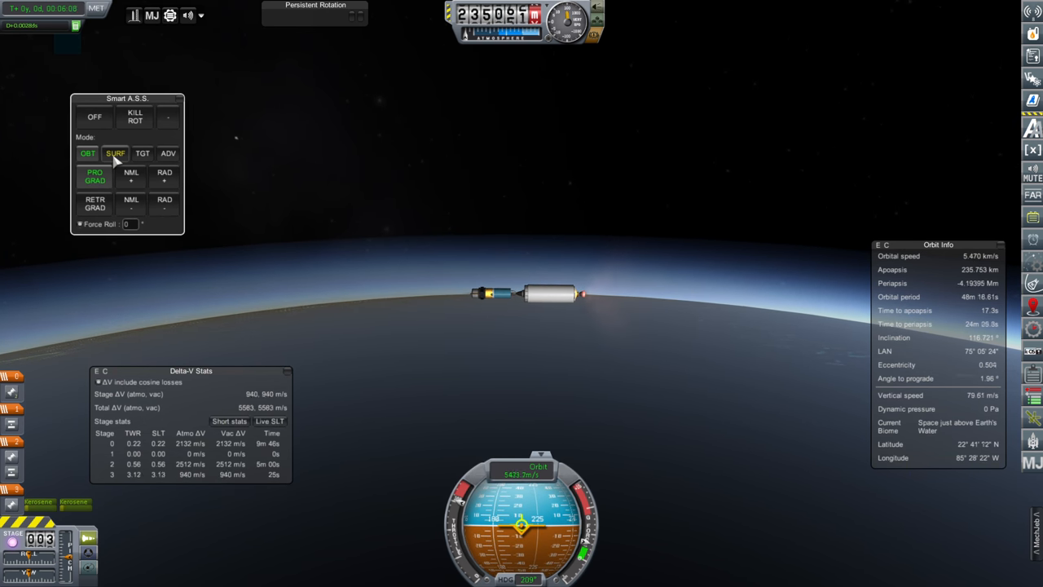
pyautogui.click(114, 153)
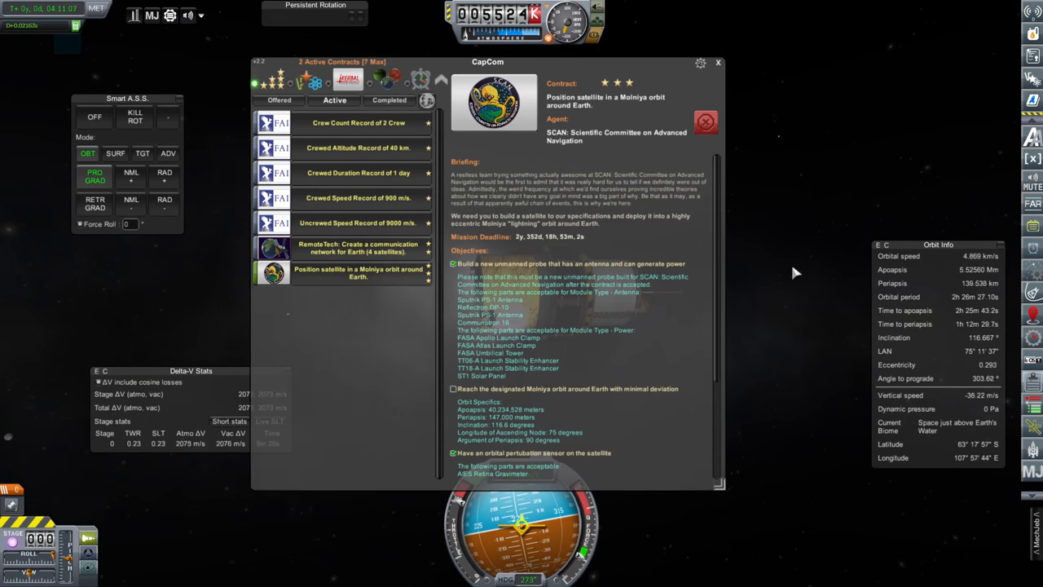
# Continue the prograde burn until apoapsis reaches about 40,000 km, closing the contracts overview.
pyautogui.click(717, 62)
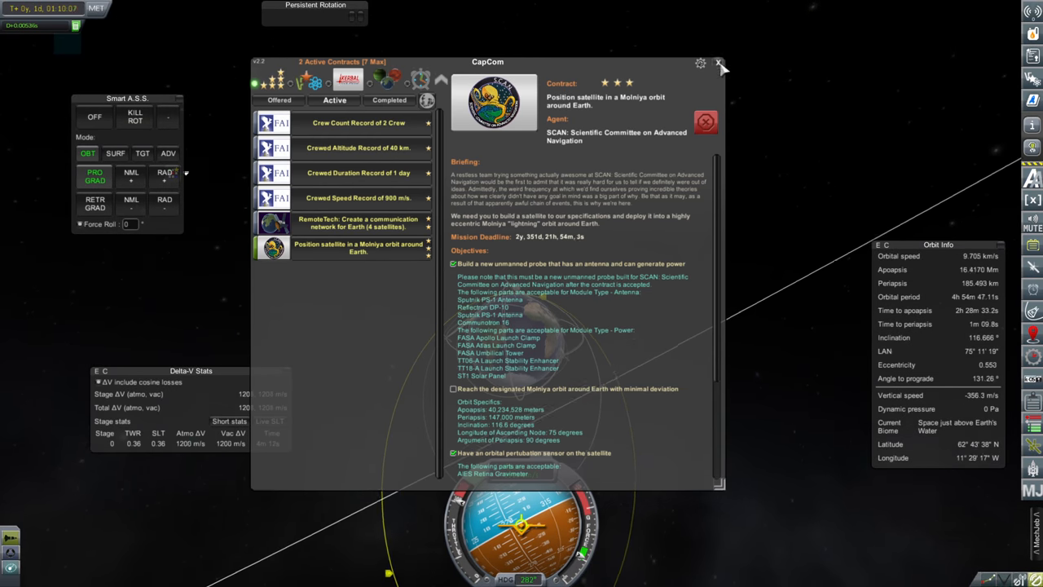
pyautogui.click(719, 64)
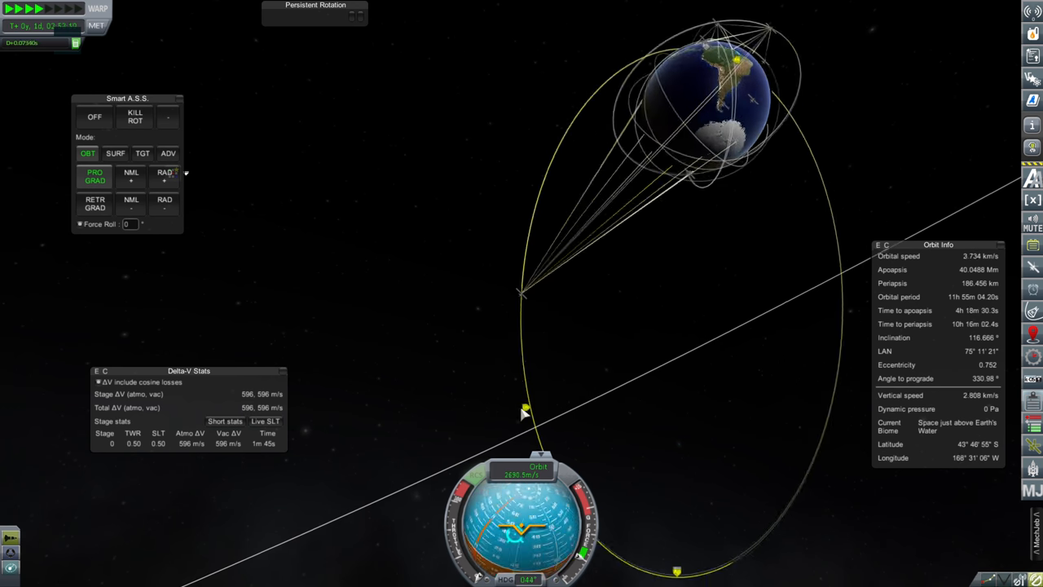
# Point the satellite retrograde and return to its close-up view for the pressure scan.
pyautogui.click(94, 202)
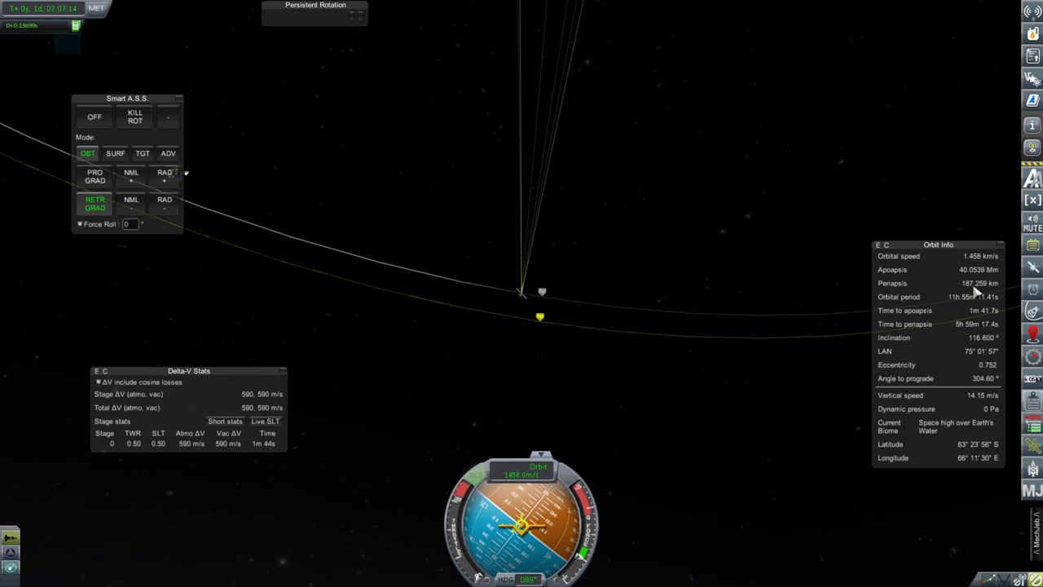
pyautogui.click(94, 176)
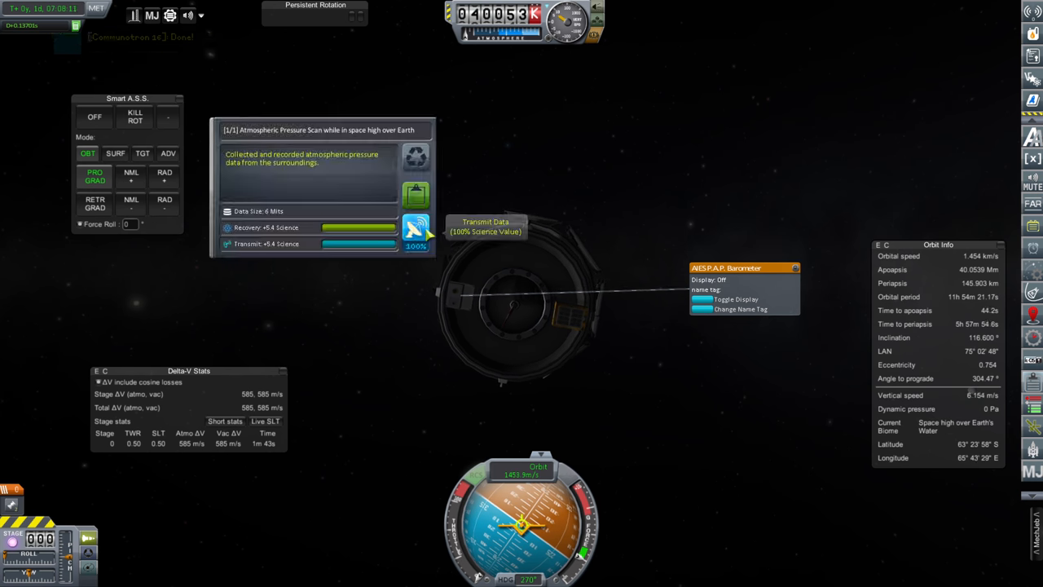
# Transmit the atmospheric pressure scan results home.
pyautogui.click(416, 232)
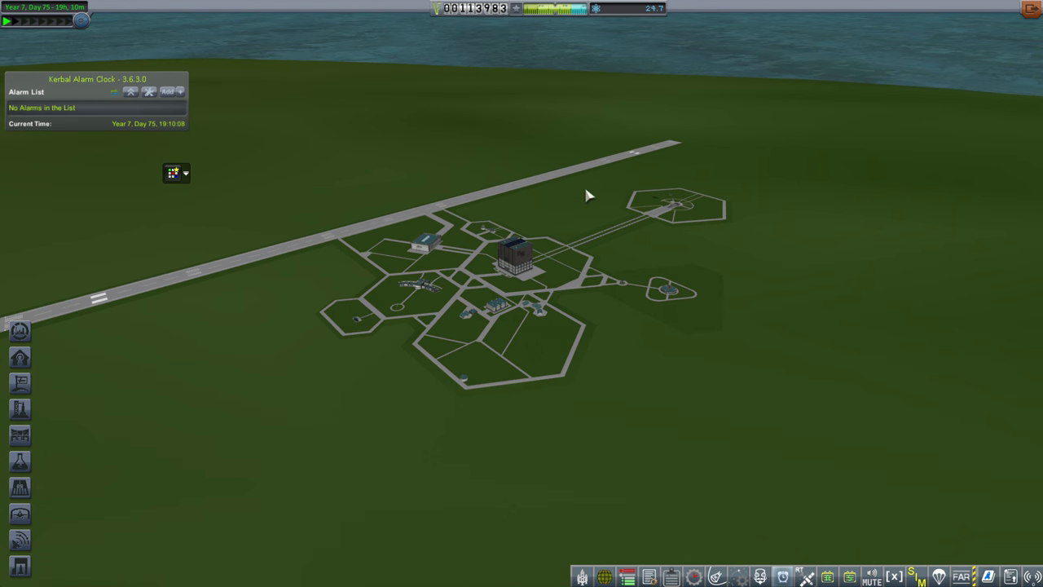
pyautogui.moveTo(659, 112)
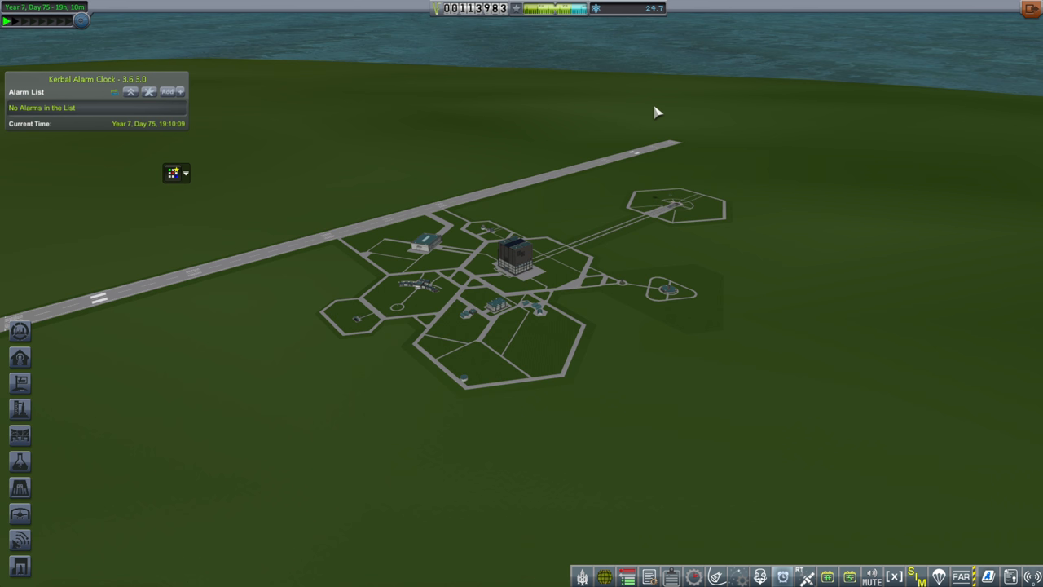